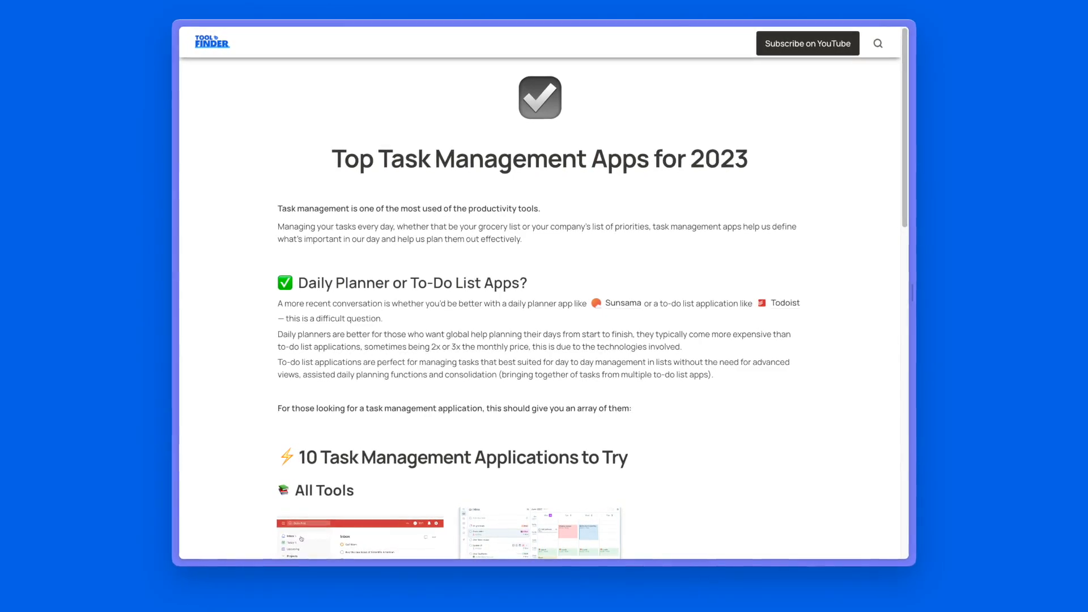
Open today's Jan 25, 2023 list with Prepare for Family BBQ, Get Beers and Call Nonna
left_click(211, 41)
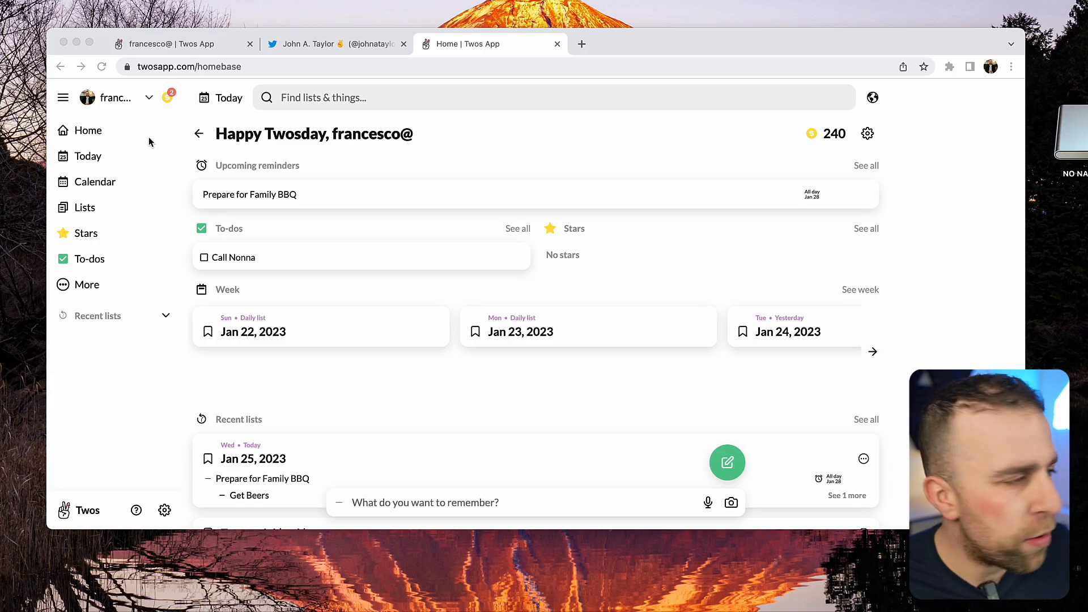
mouse_move(285, 158)
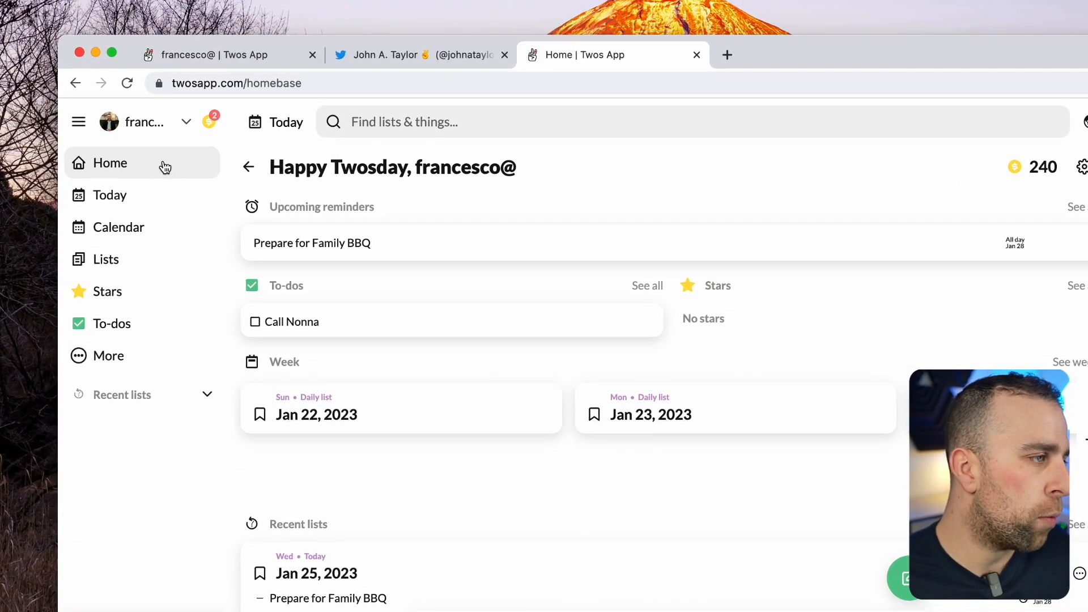
mouse_move(405, 297)
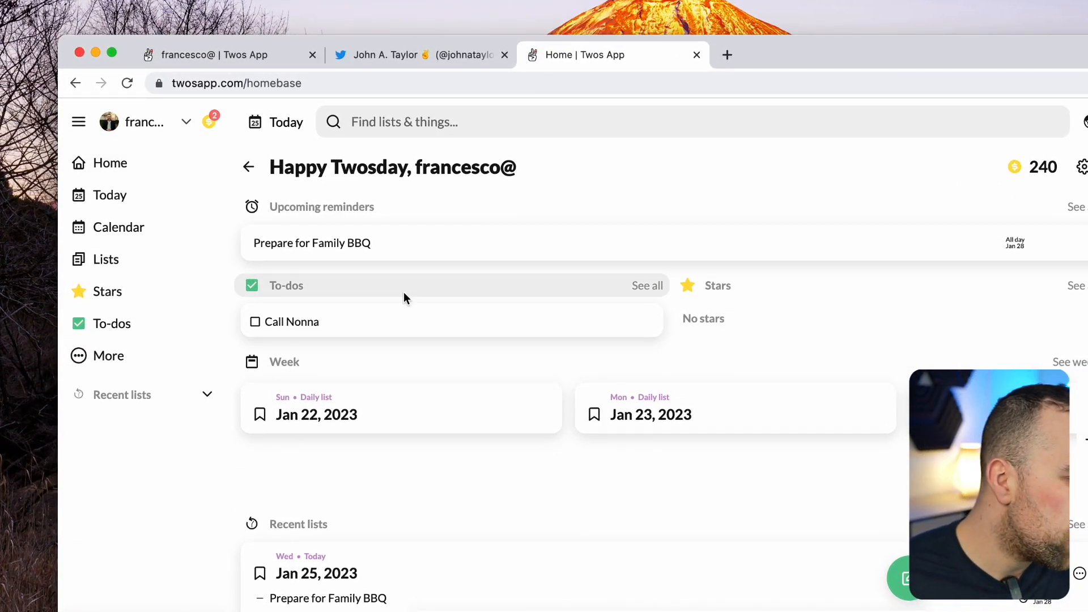
mouse_move(435, 219)
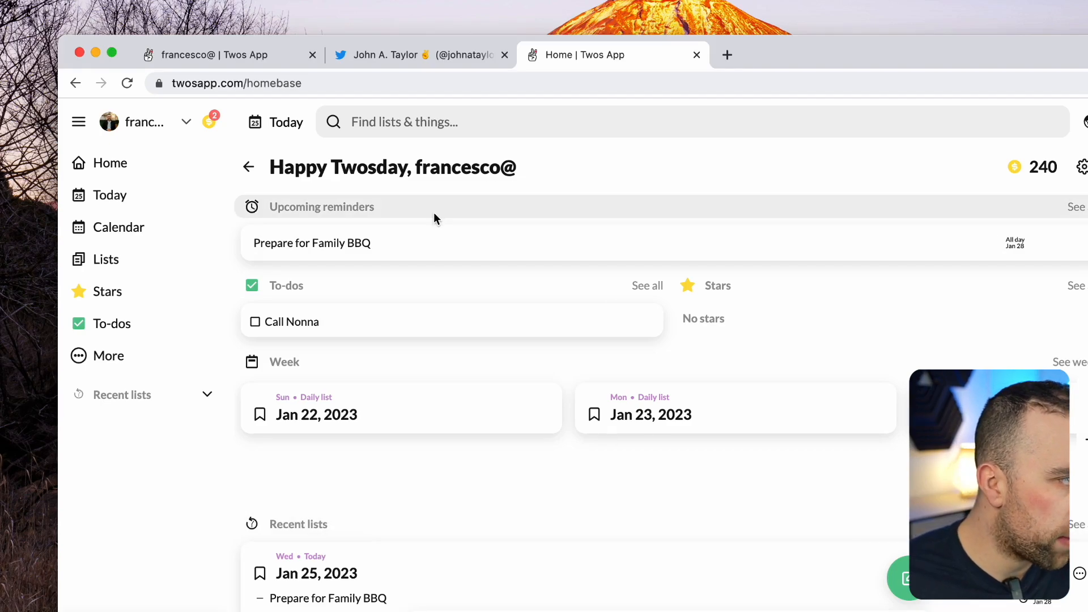
left_click(109, 195)
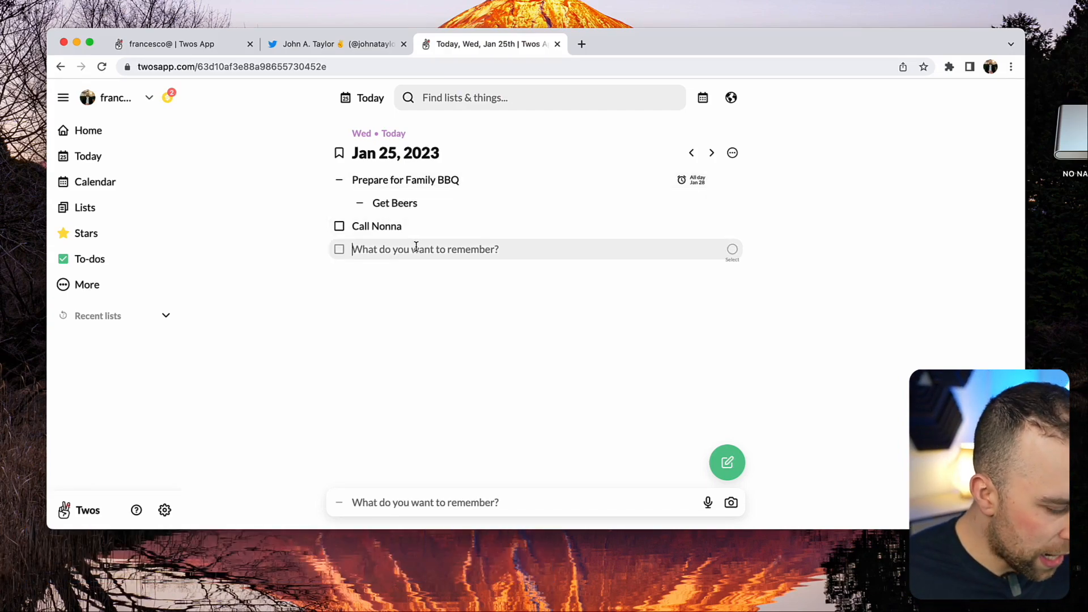
left_click(377, 227)
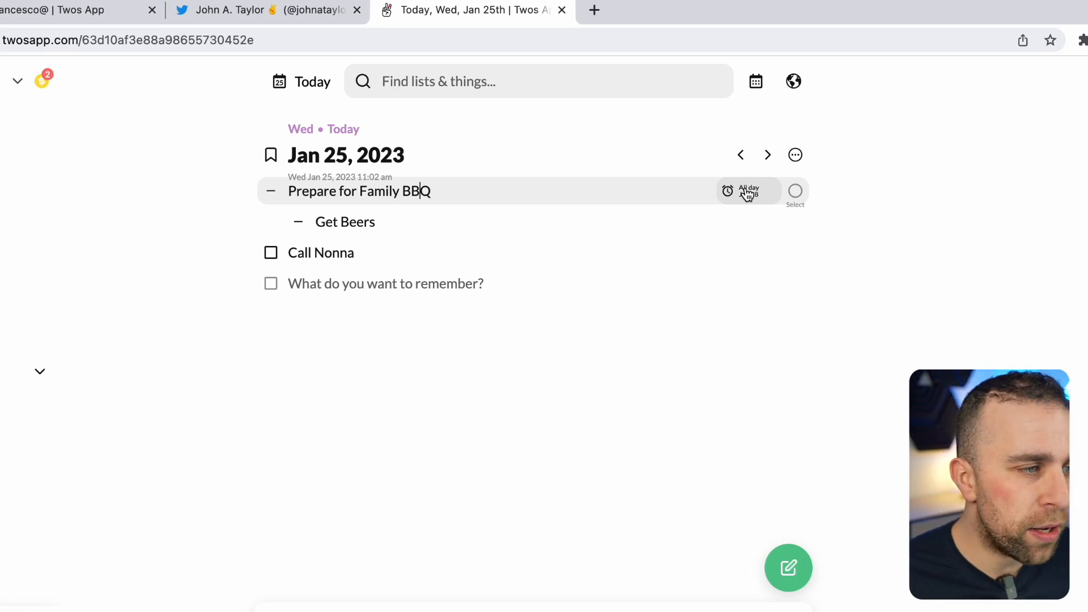
left_click(727, 191)
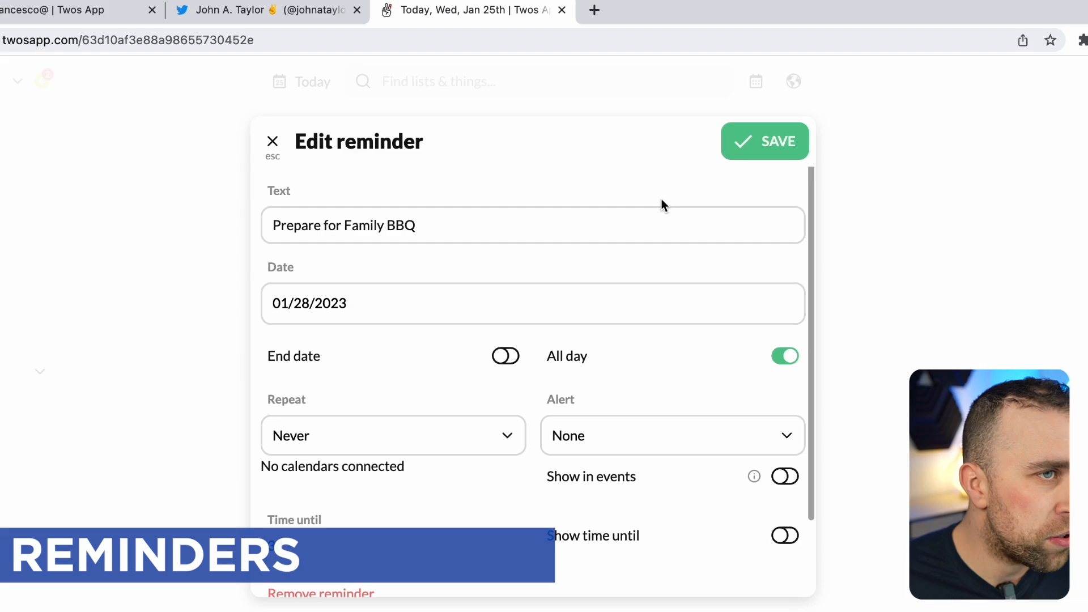
left_click(764, 141)
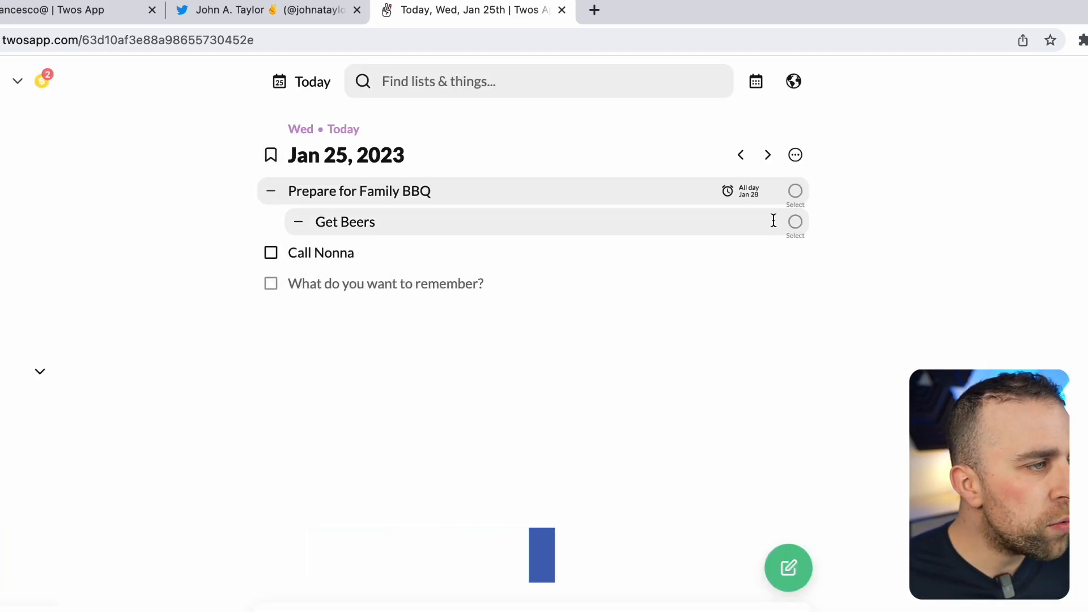
left_click(321, 253)
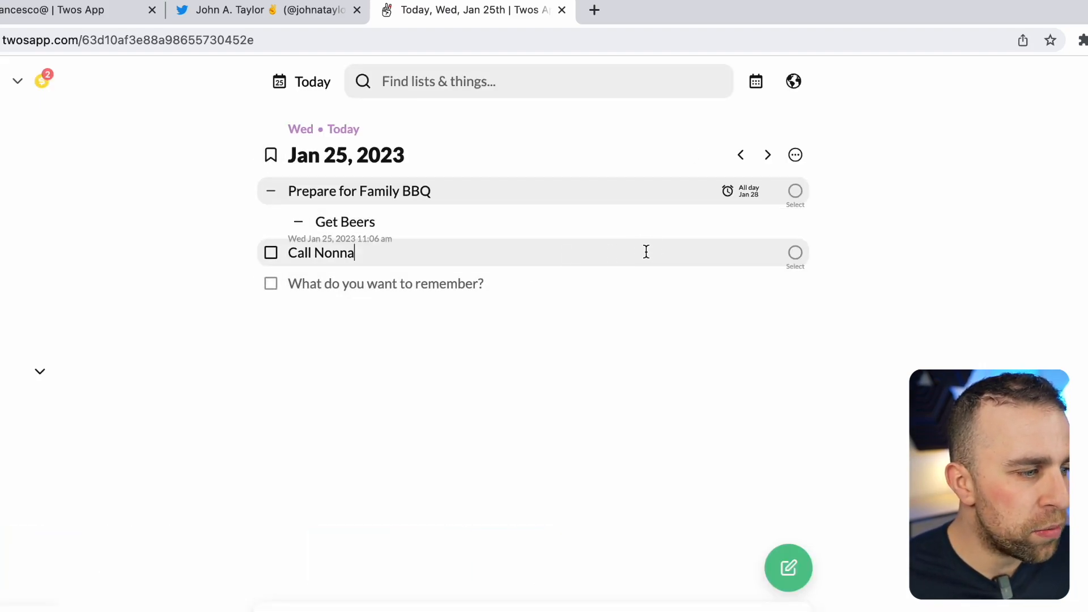
left_click(796, 252)
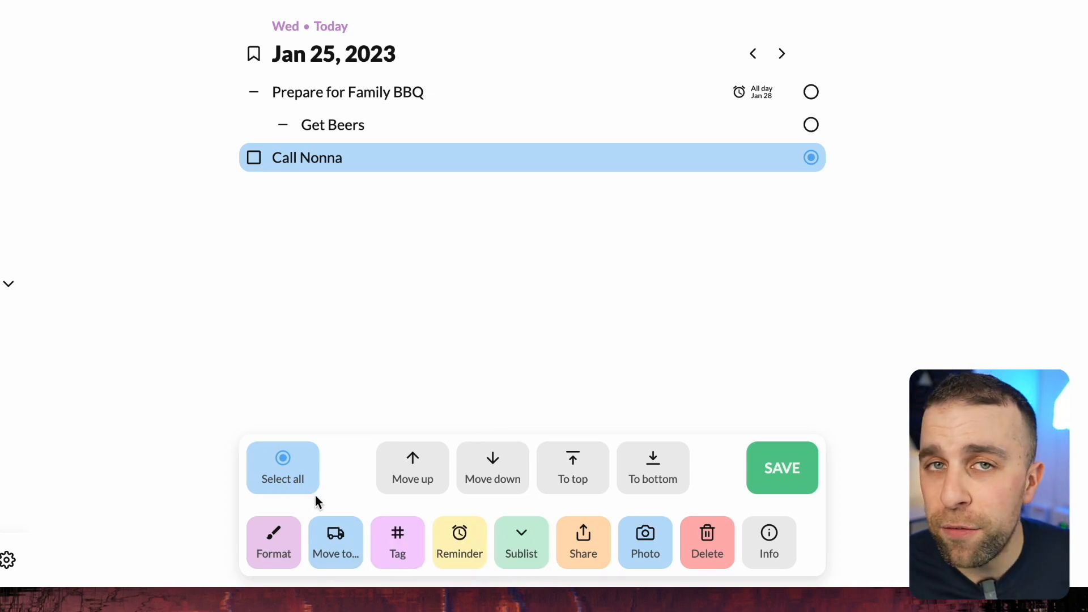
mouse_move(320, 532)
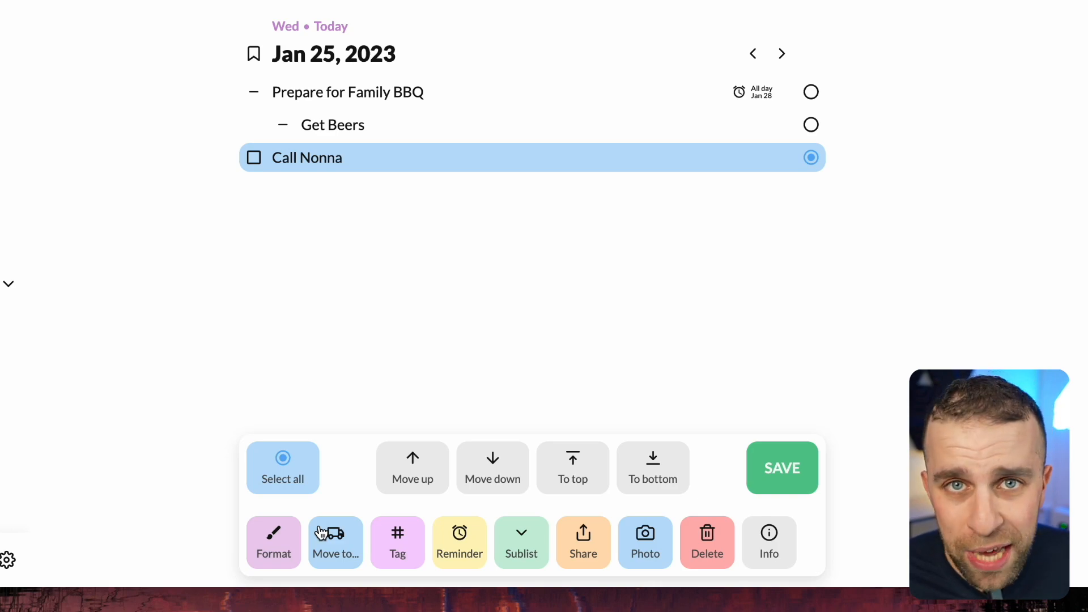
mouse_move(674, 543)
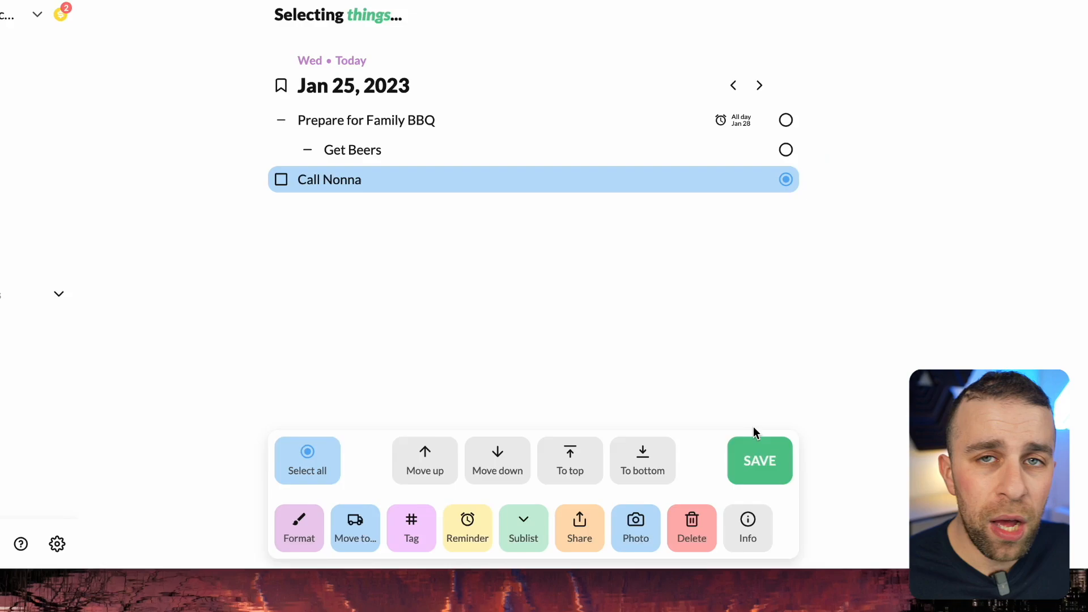
left_click(758, 461)
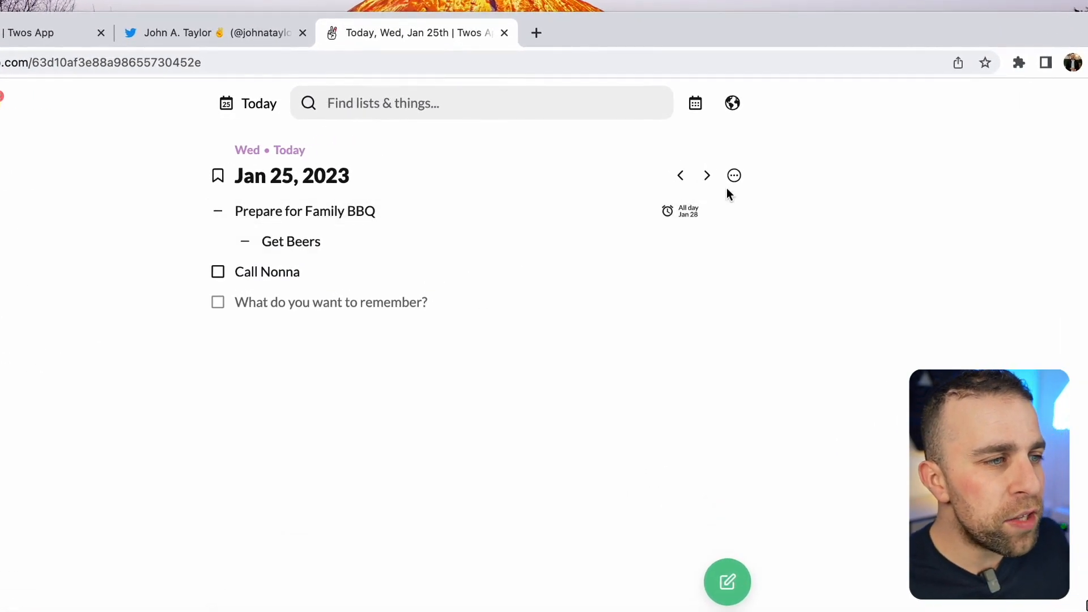
left_click(734, 176)
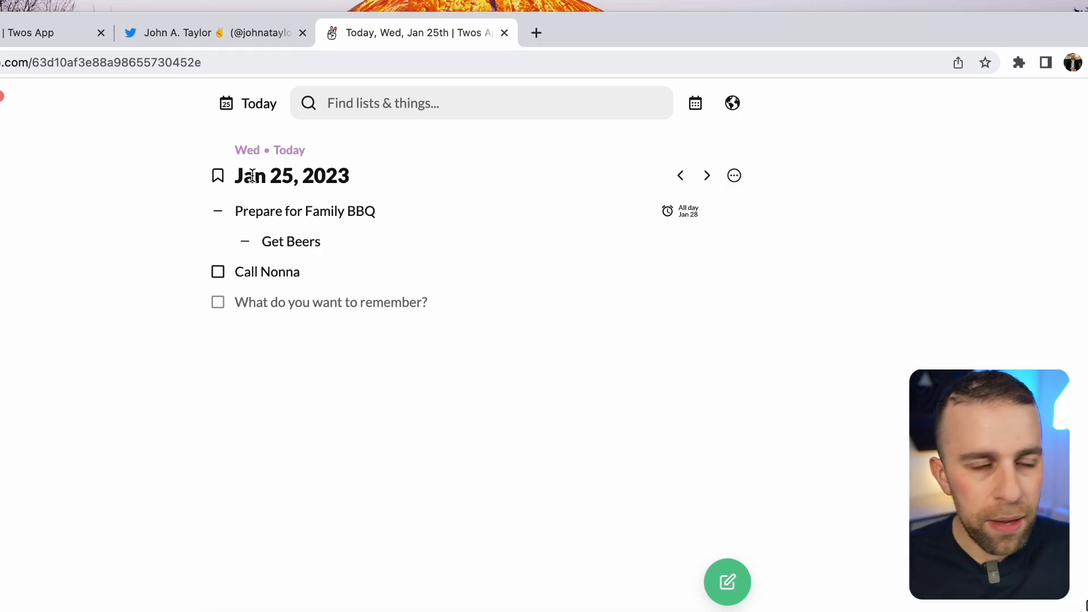
mouse_move(707, 238)
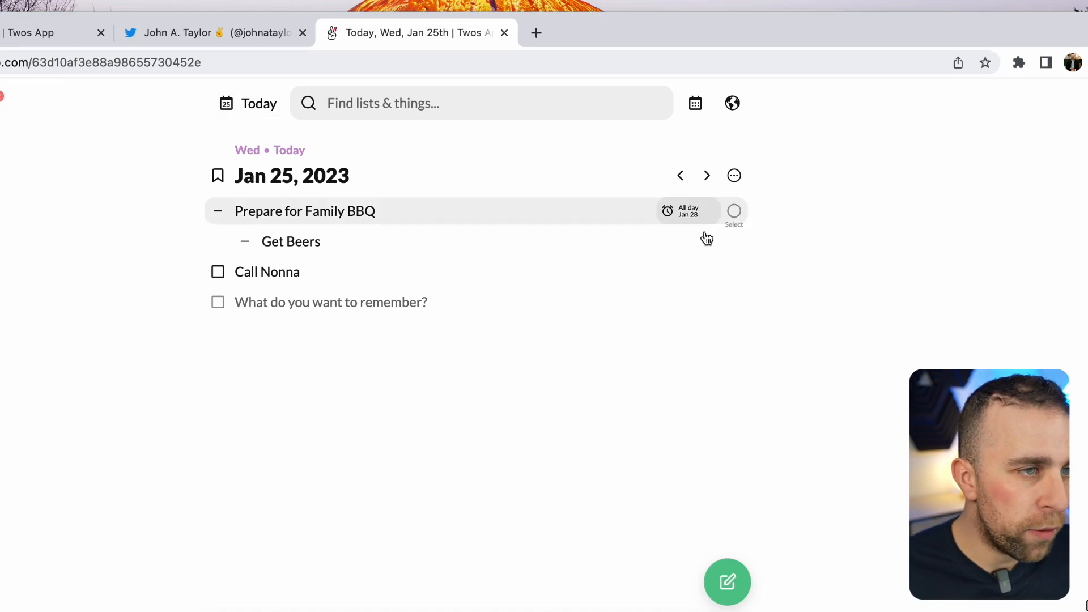
left_click(707, 176)
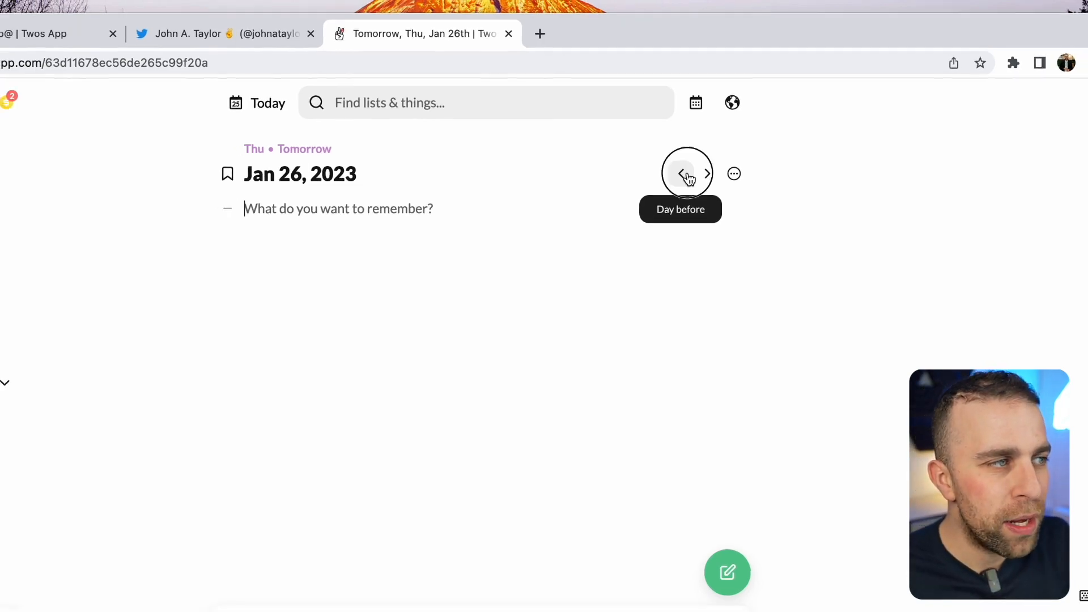
left_click(683, 173)
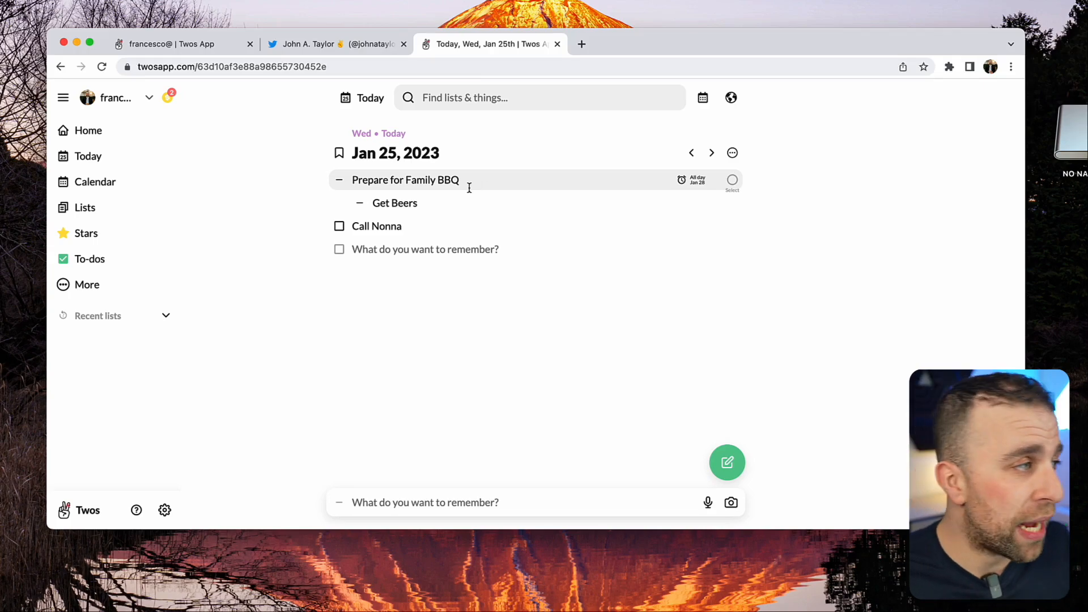
Browse the January 2023 calendar and the Jan 28 BBQ list, then start a new list
left_click(95, 181)
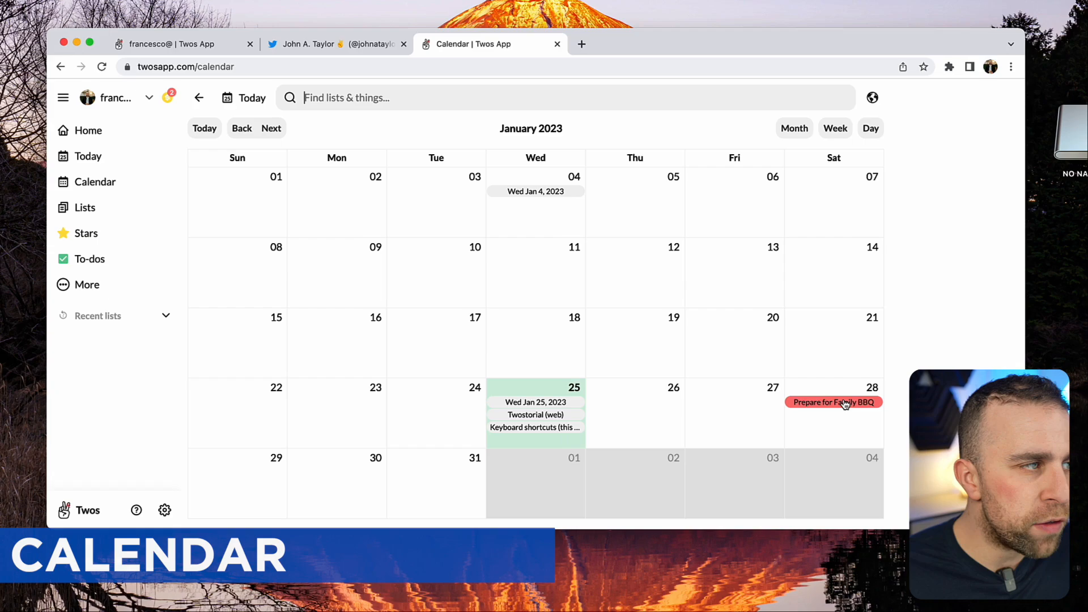
left_click(834, 403)
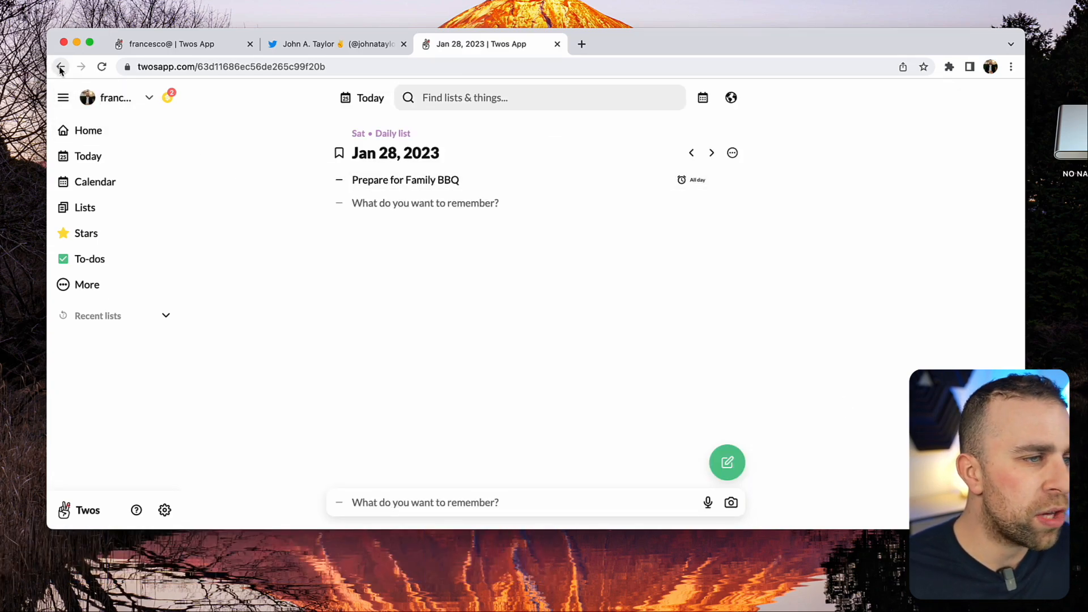
left_click(95, 181)
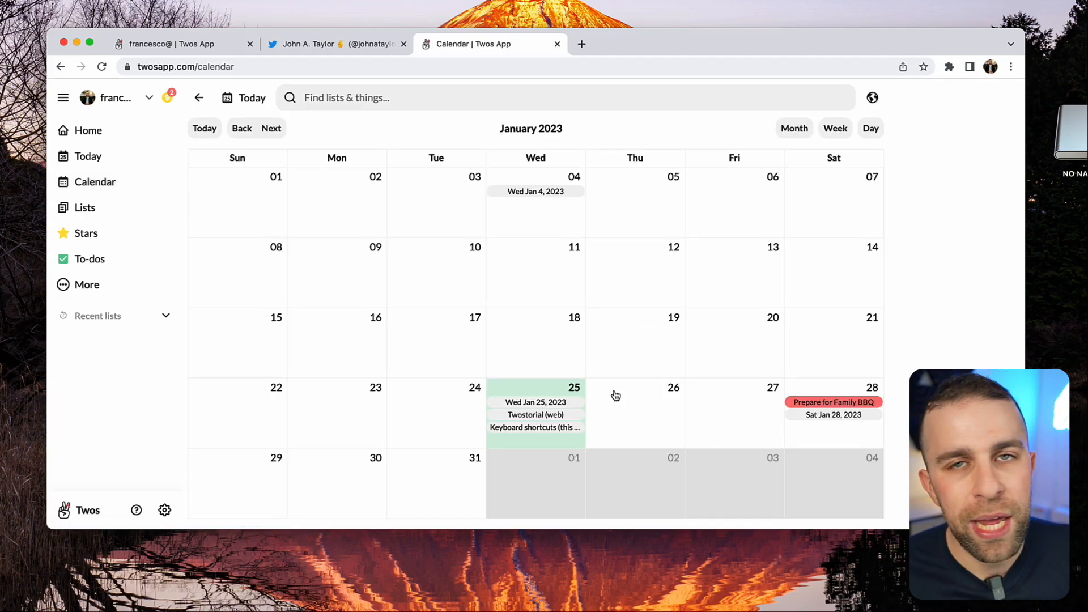
mouse_move(574, 377)
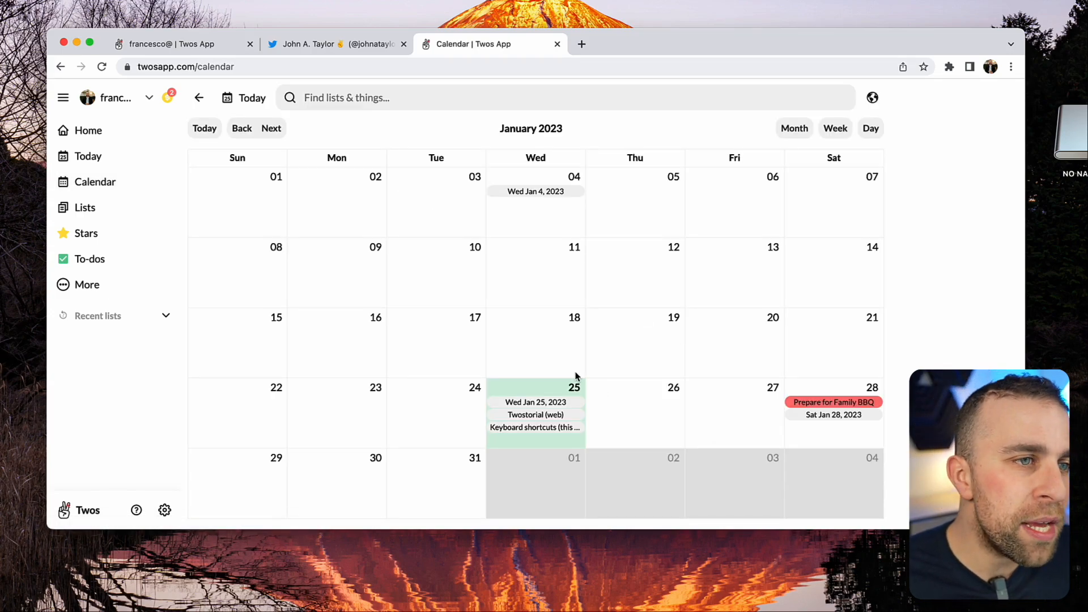
mouse_move(603, 387)
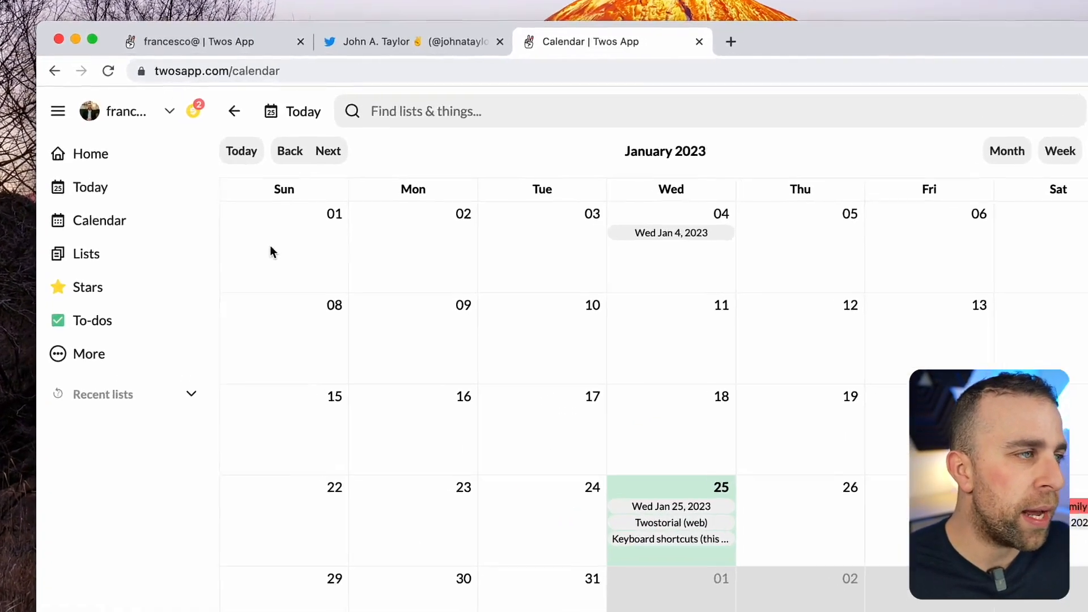
left_click(86, 253)
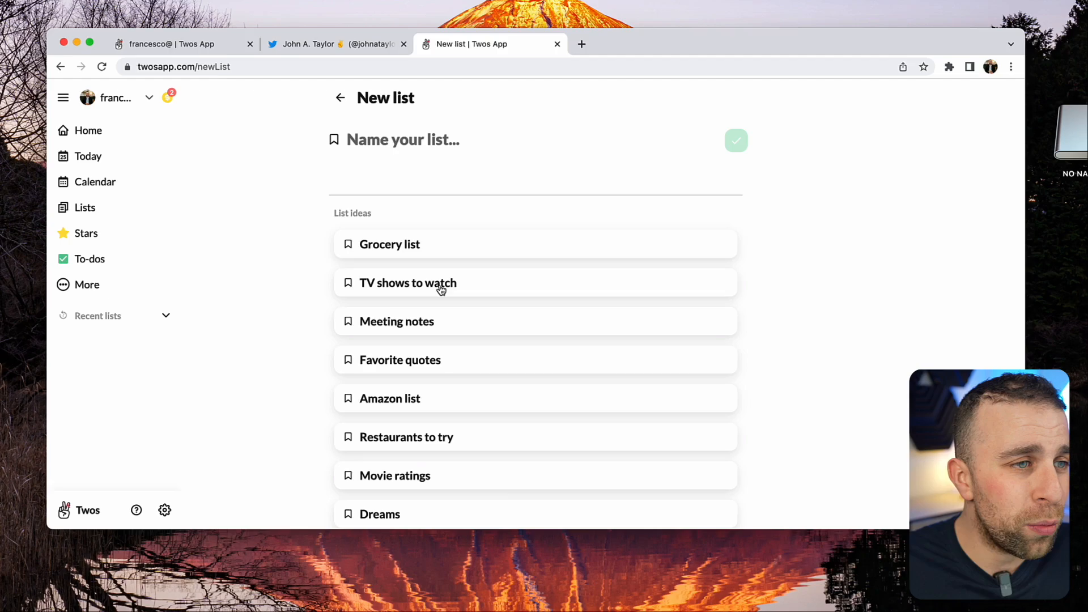
Visit the TV shows to watch list, empty Stars, the Call Nonna to-do, then Home
left_click(408, 283)
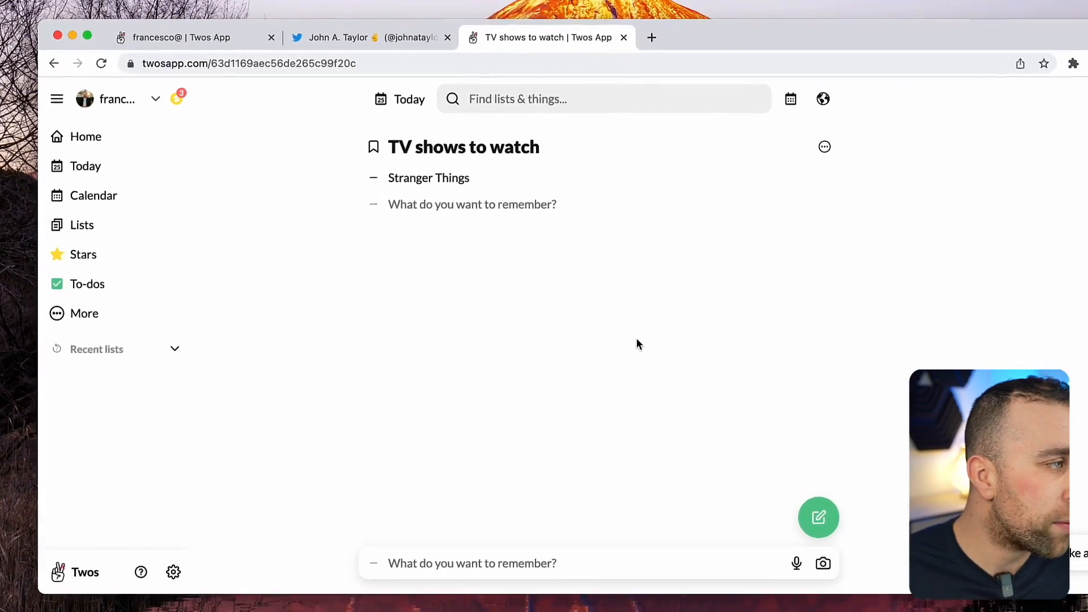
left_click(81, 254)
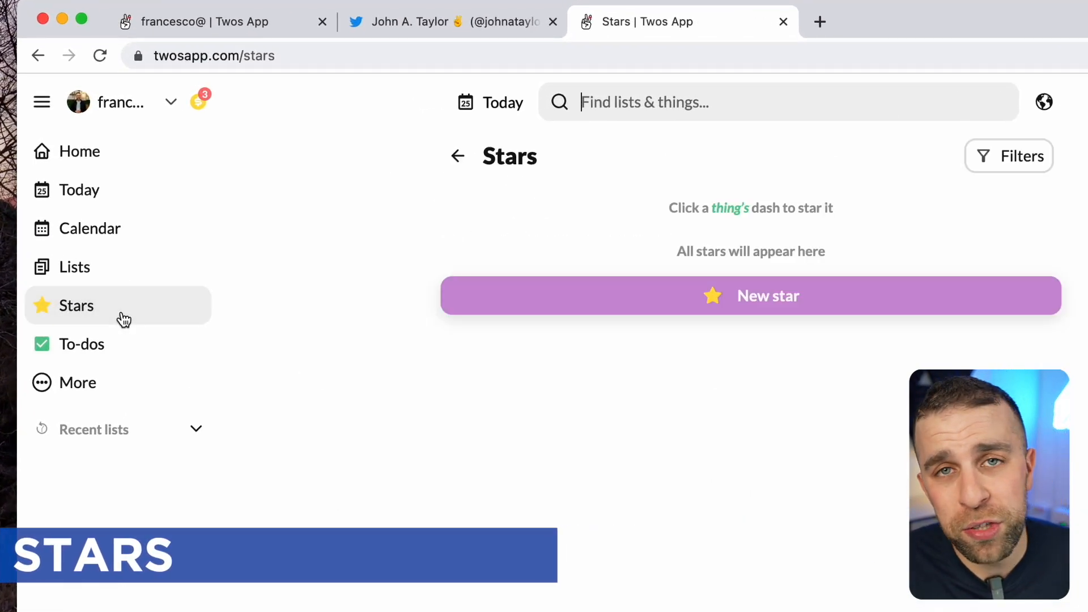
mouse_move(118, 344)
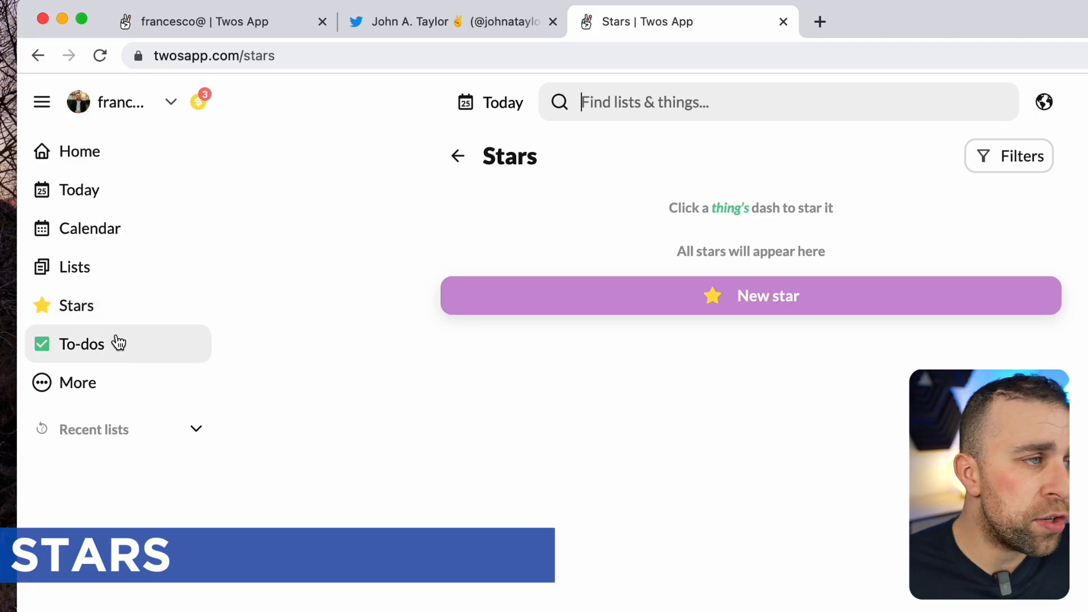
left_click(81, 344)
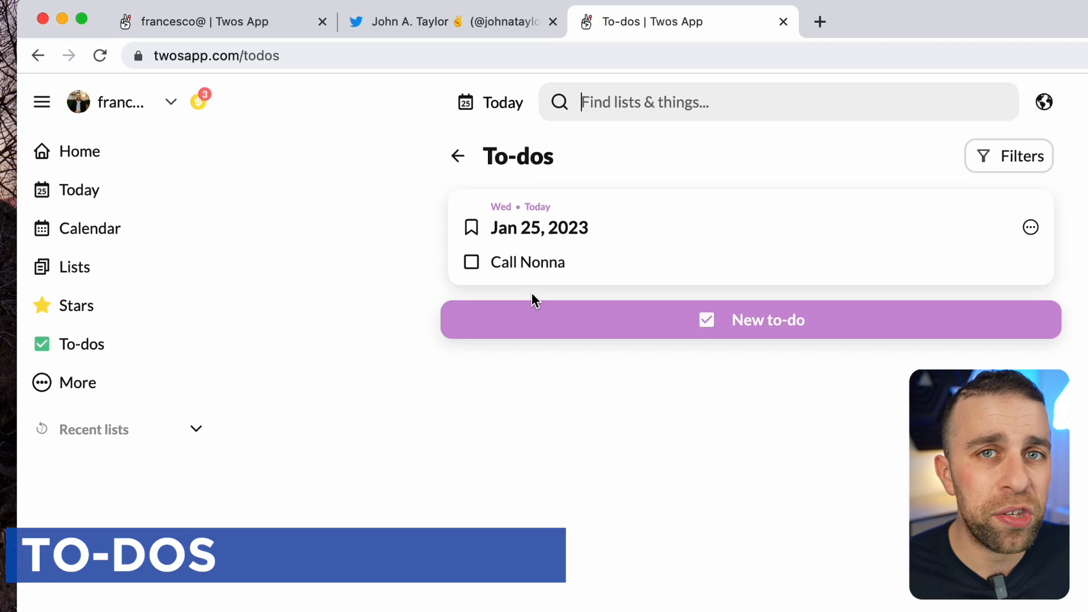
mouse_move(624, 221)
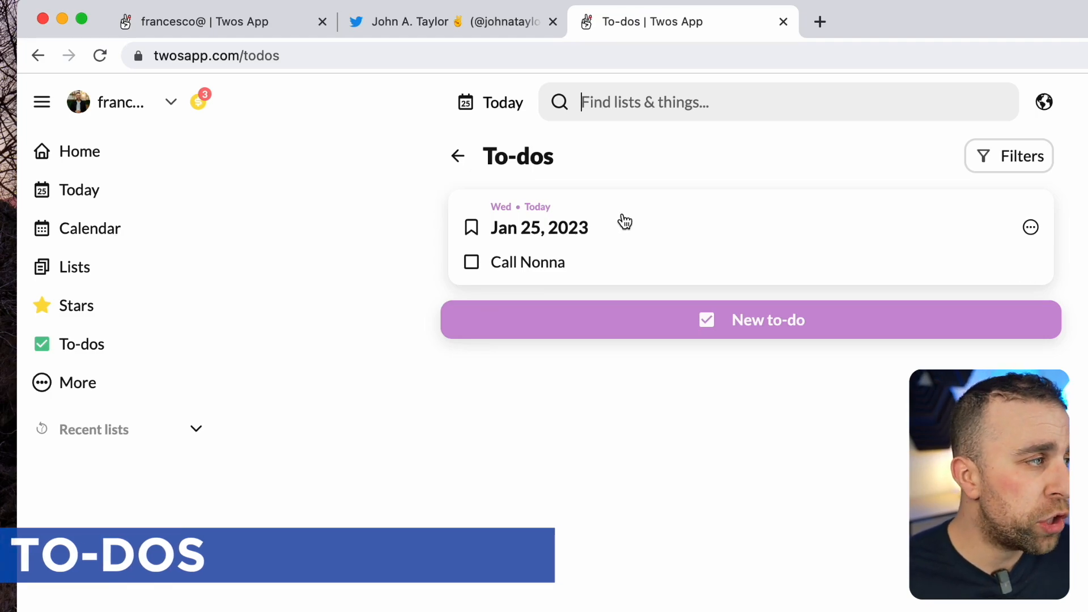
left_click(80, 152)
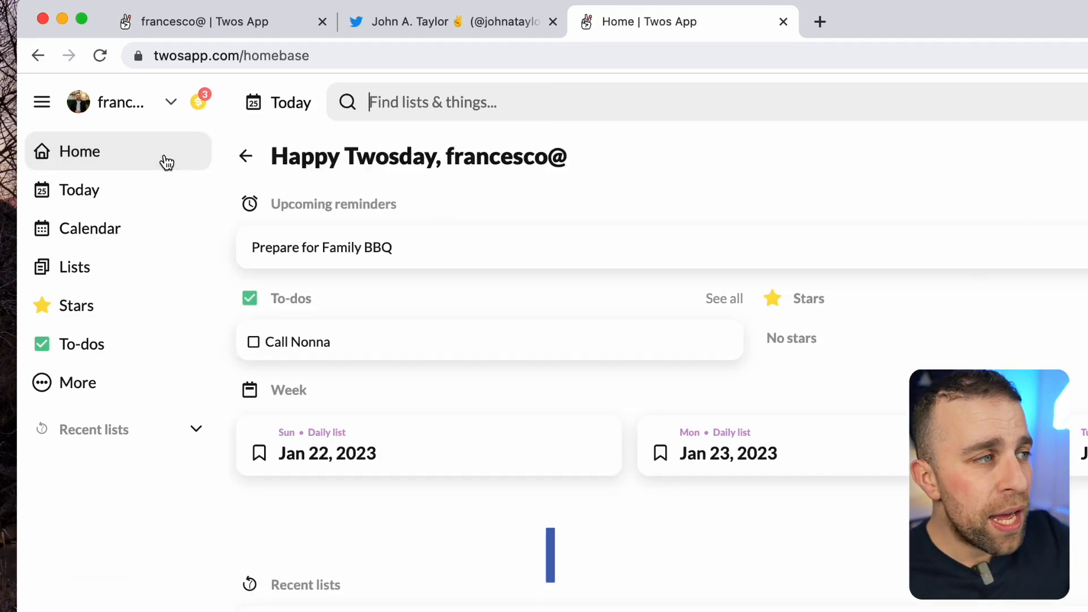
mouse_move(291, 329)
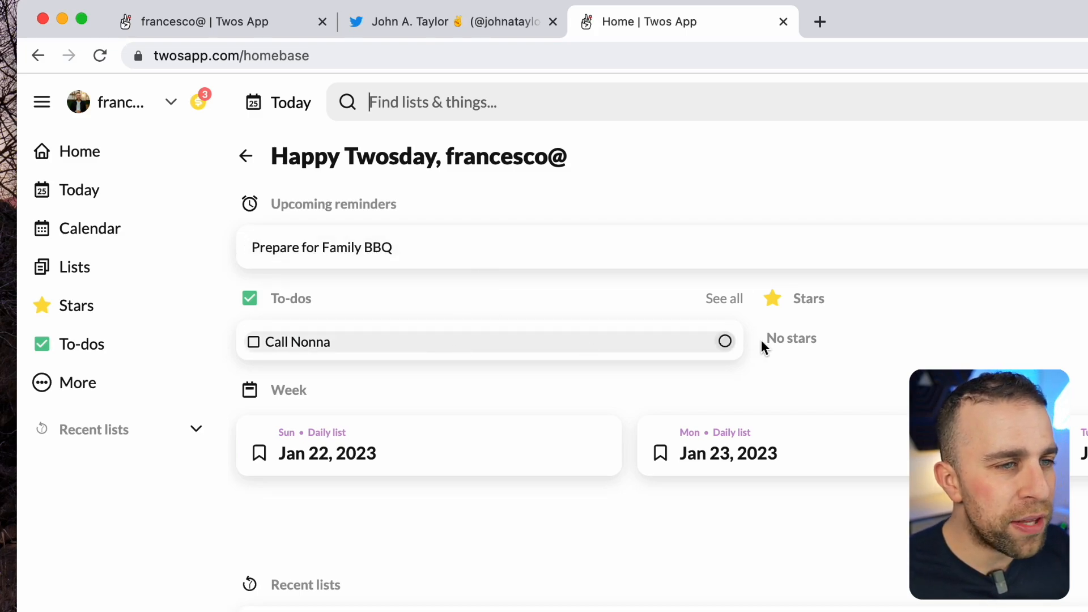
mouse_move(695, 443)
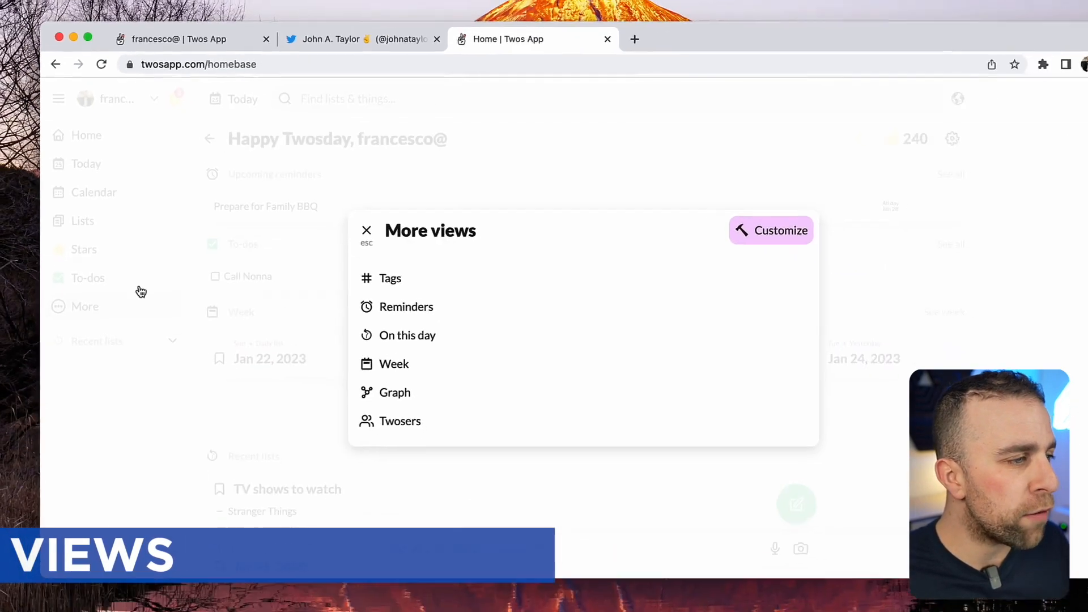
Check today's Jan 25 list in Week view, then open the On this day view
left_click(394, 364)
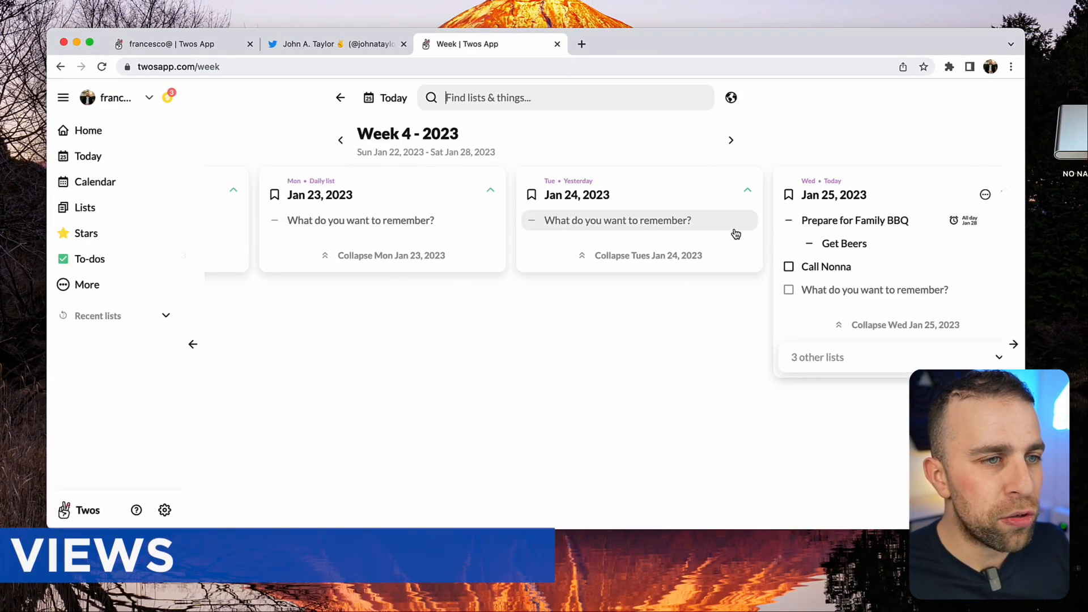
left_click(731, 140)
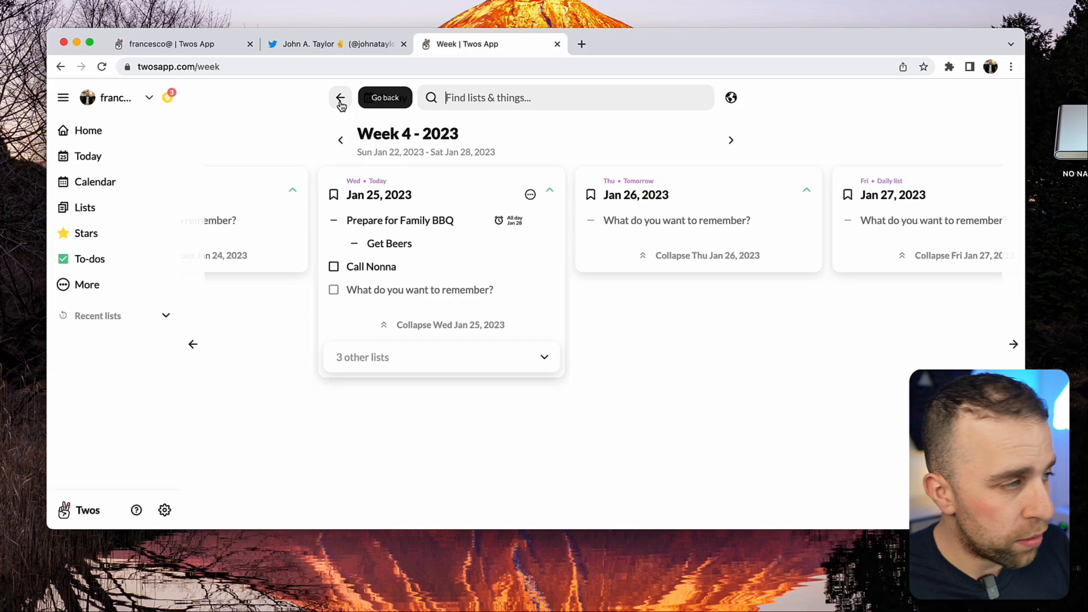
left_click(384, 97)
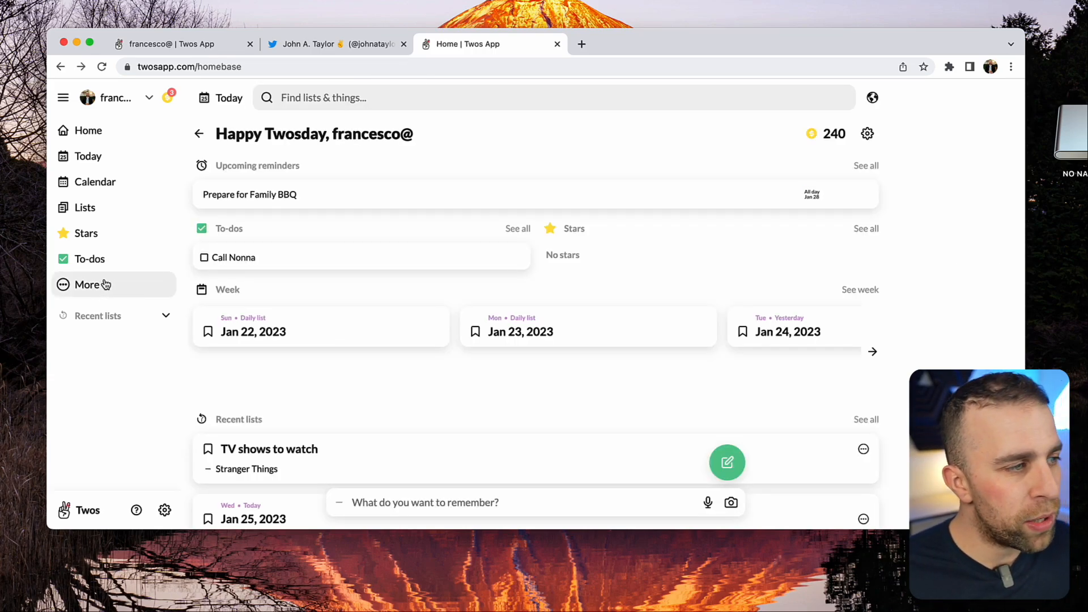
left_click(87, 285)
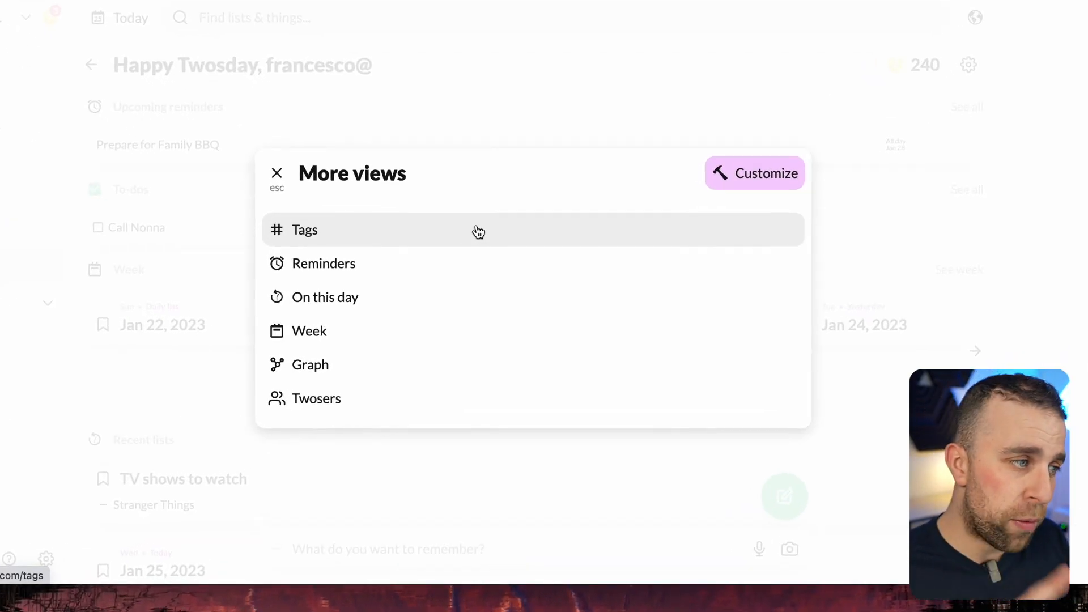
mouse_move(463, 306)
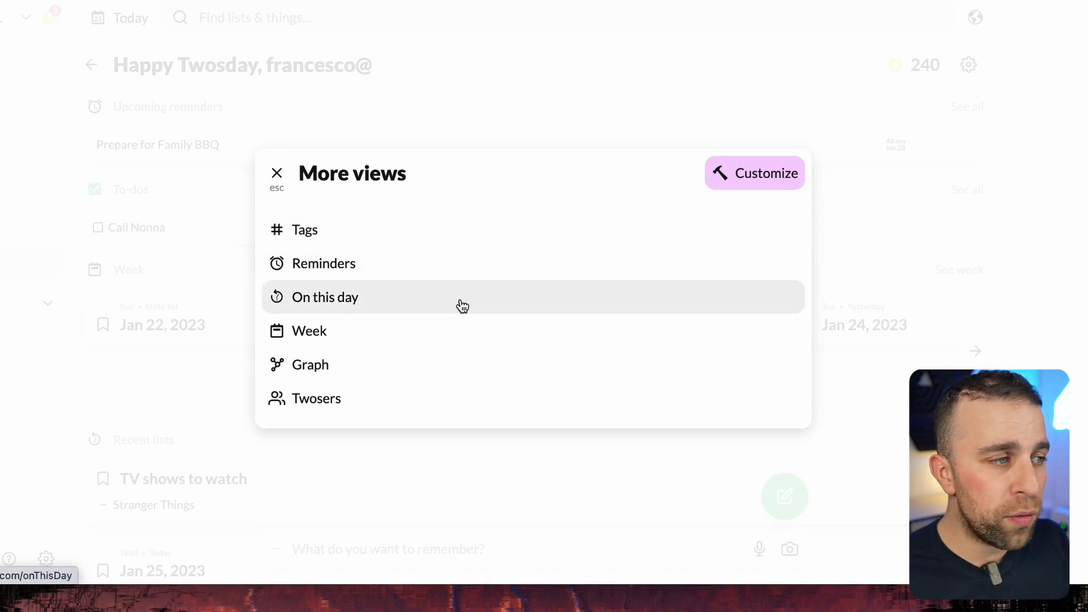
left_click(325, 298)
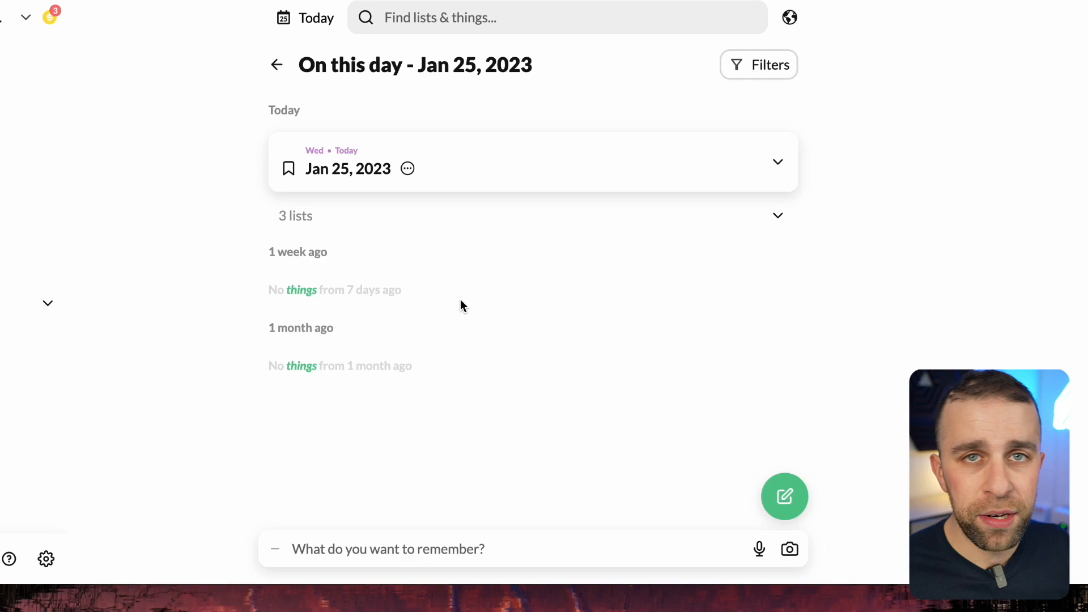
mouse_move(436, 257)
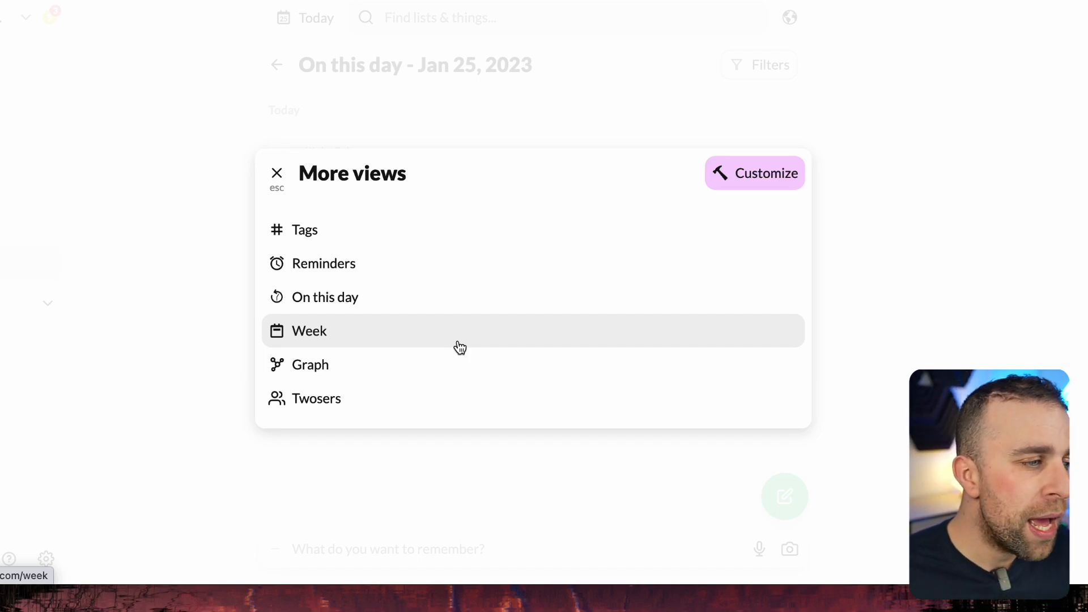
mouse_move(416, 380)
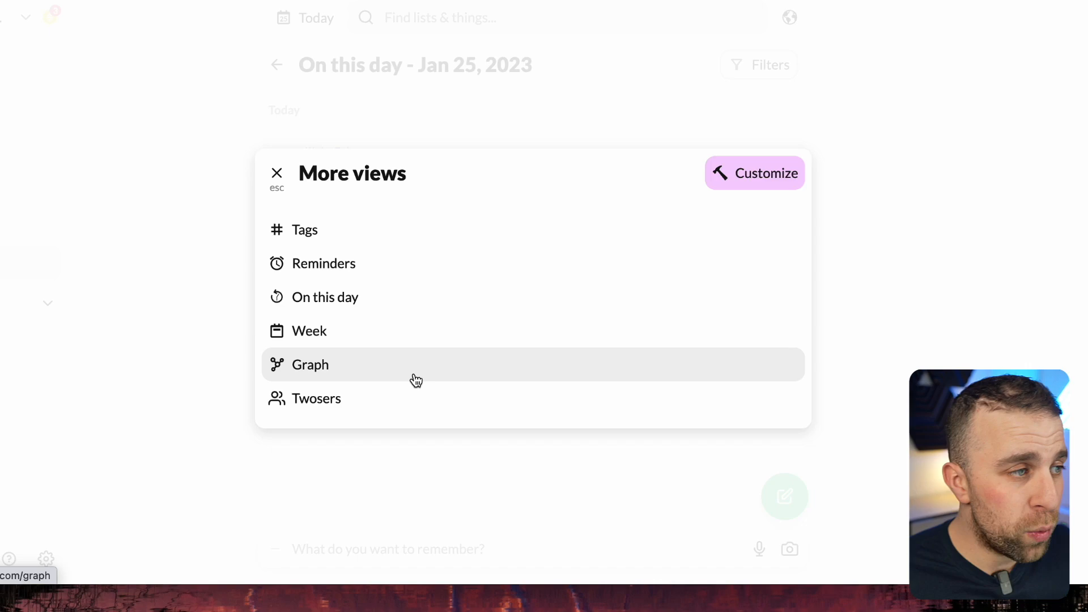
Open the Graph view of lists and things from More views
left_click(310, 365)
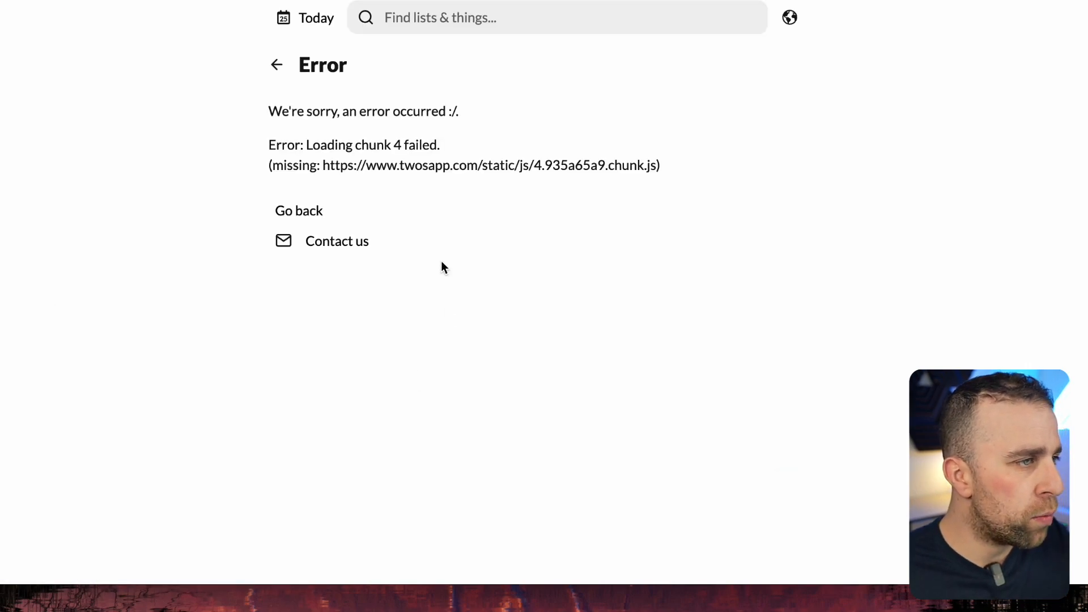
mouse_move(277, 65)
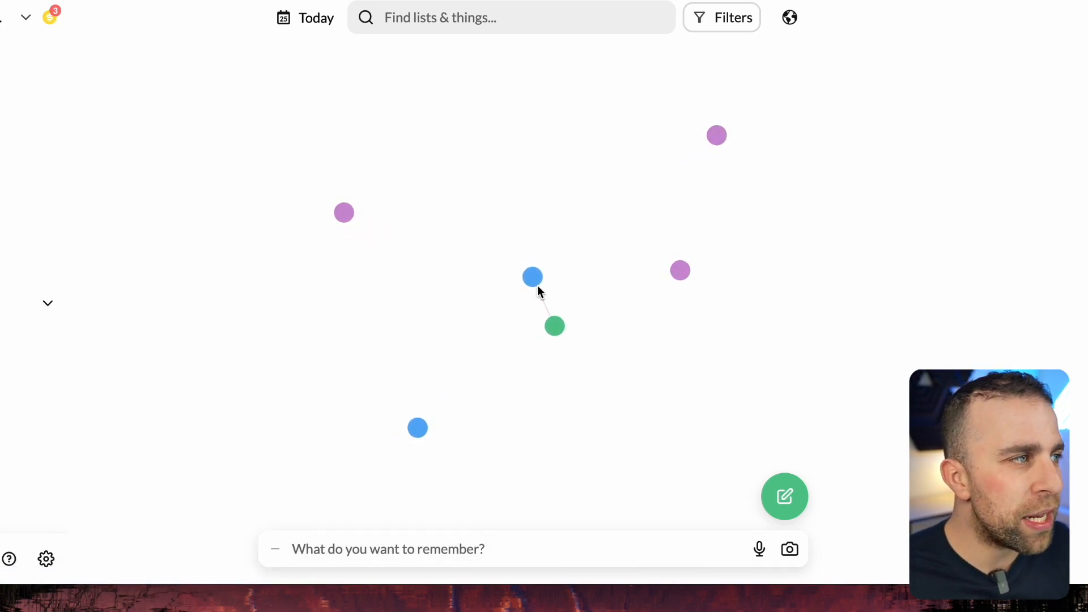
mouse_move(646, 284)
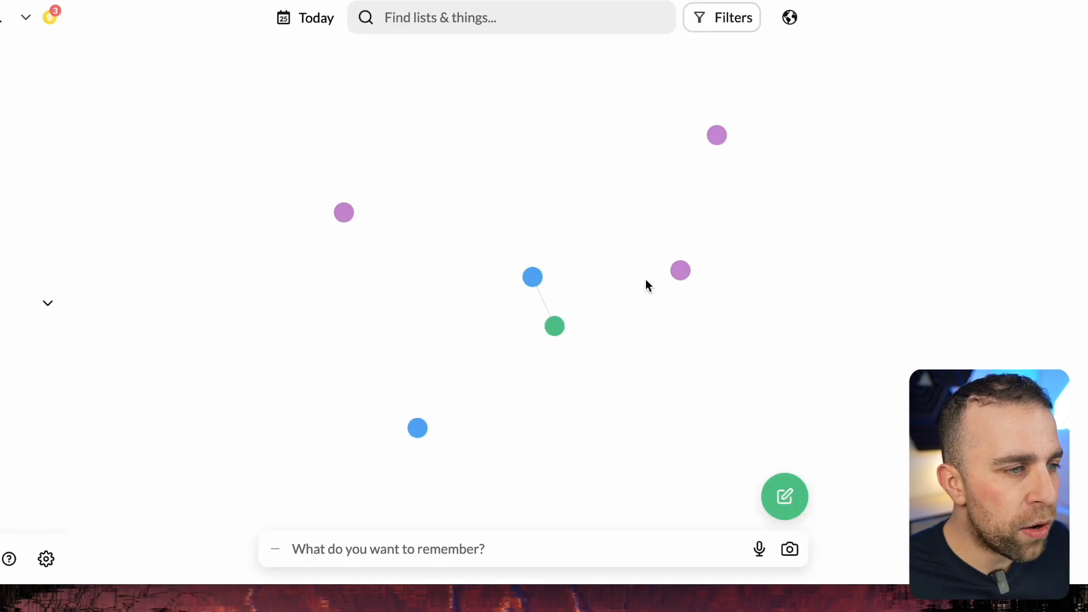
mouse_move(556, 294)
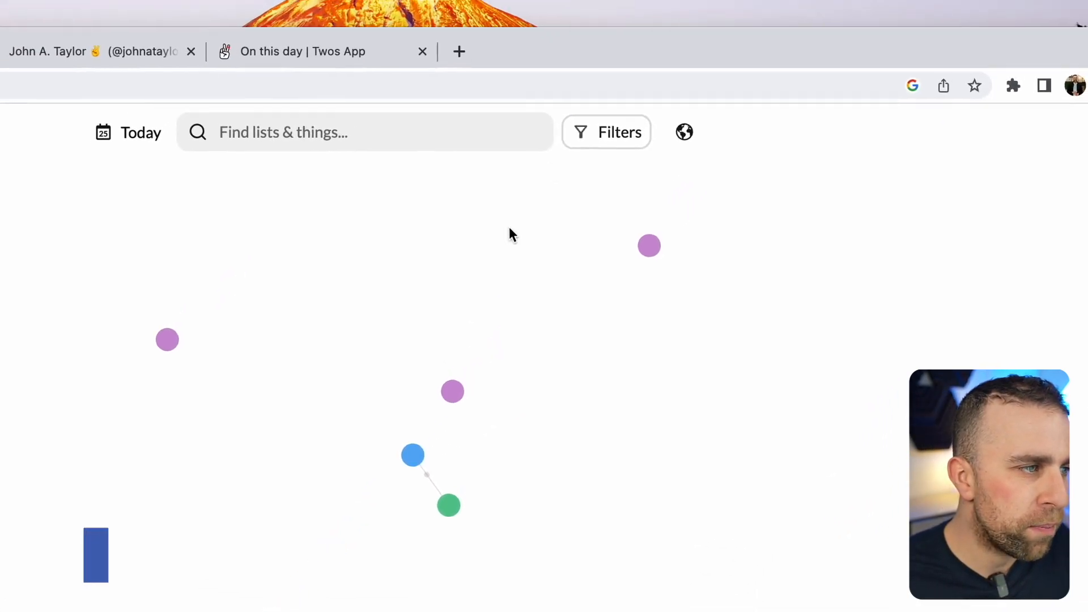
Search 'bbq' to surface the Family BBQ reminder, then open Twos World
left_click(606, 132)
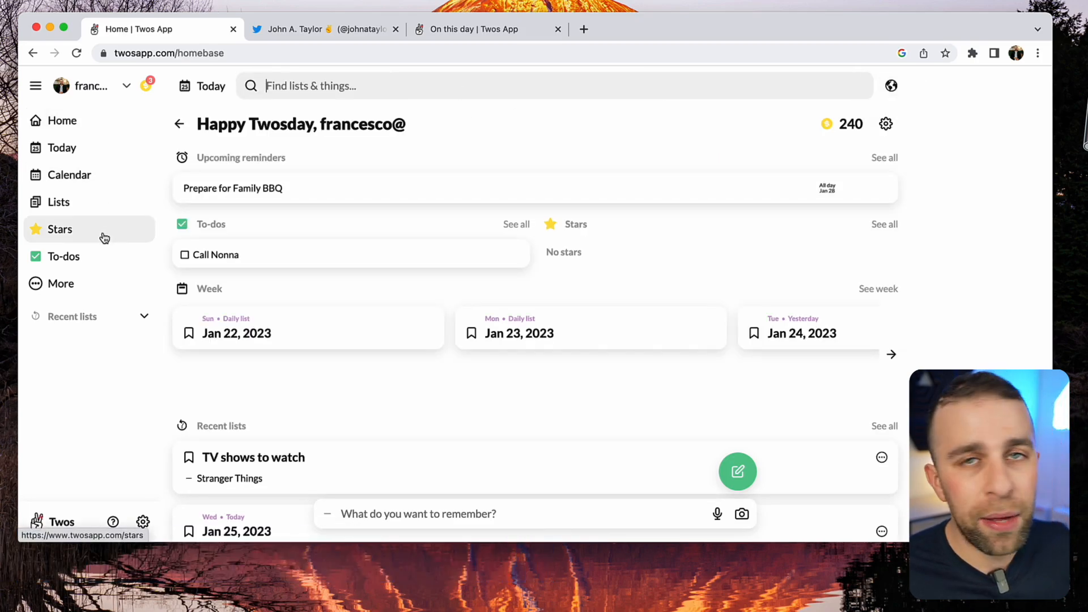
mouse_move(347, 66)
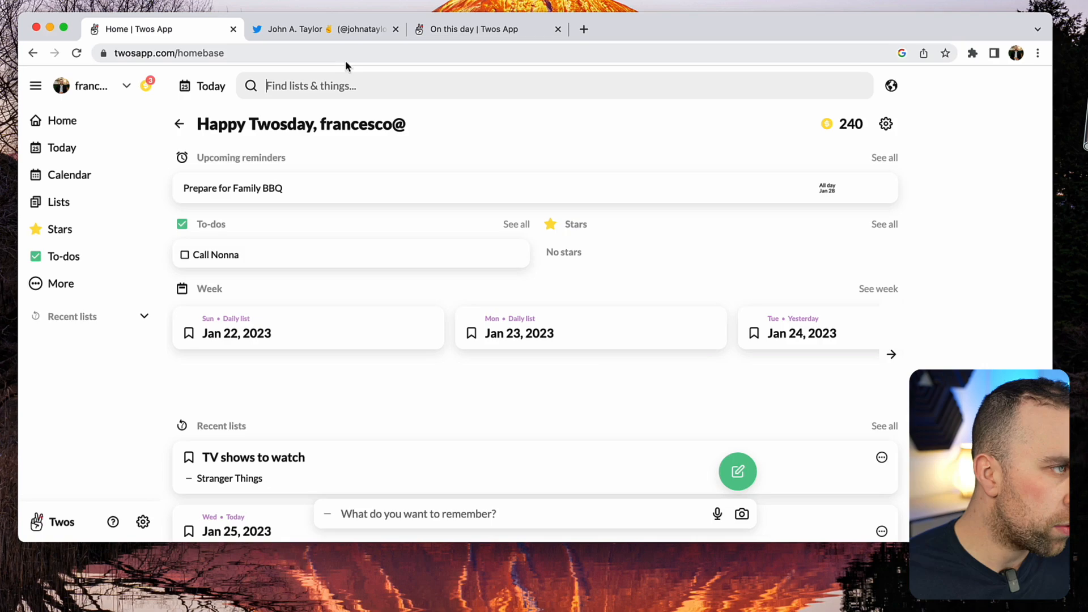
type("bb")
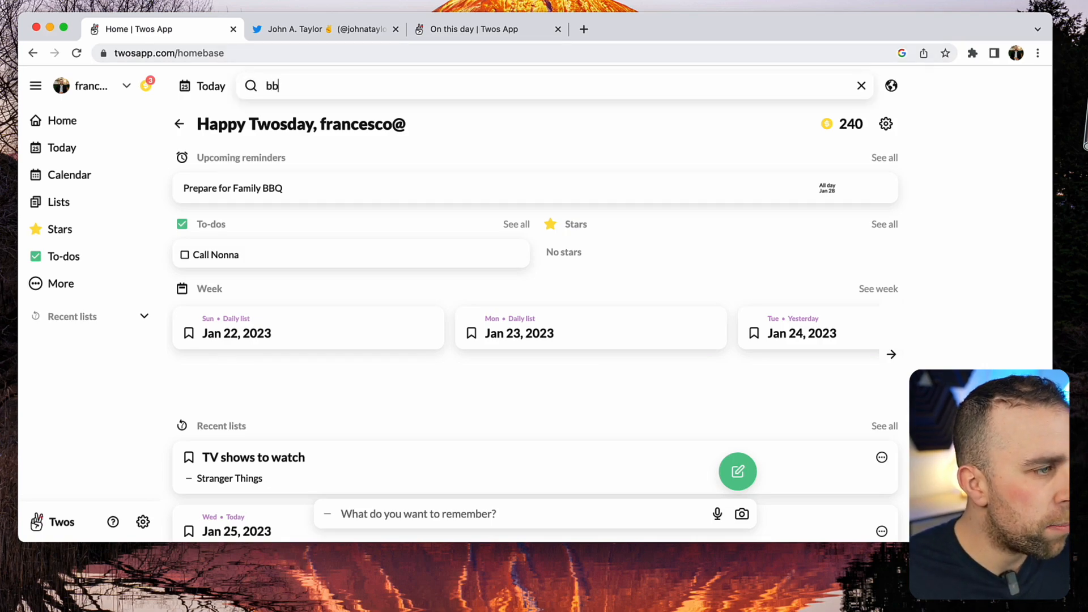
type("q")
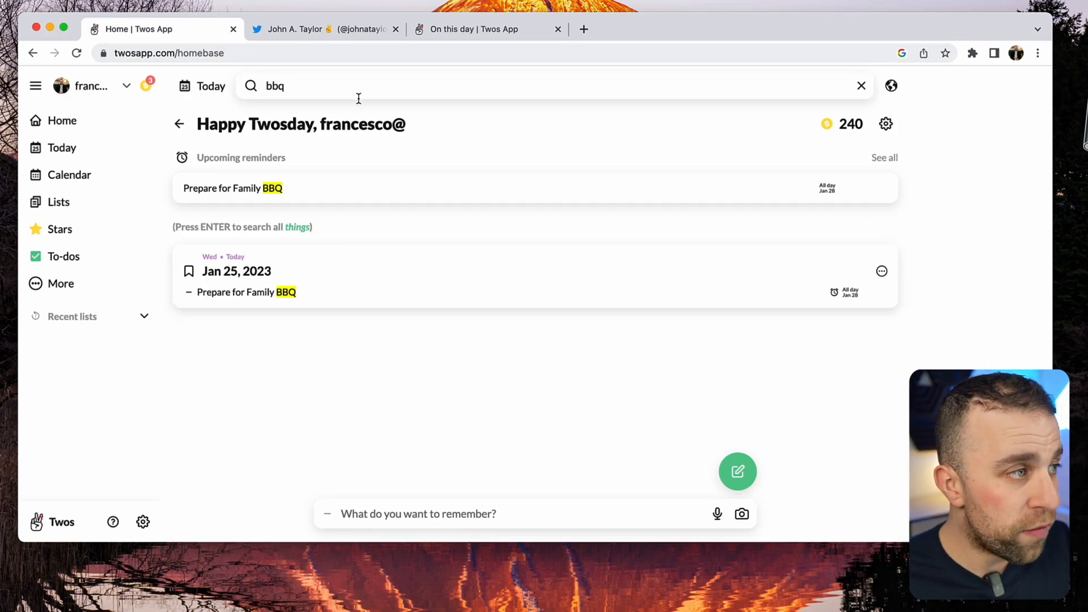
left_click(862, 86)
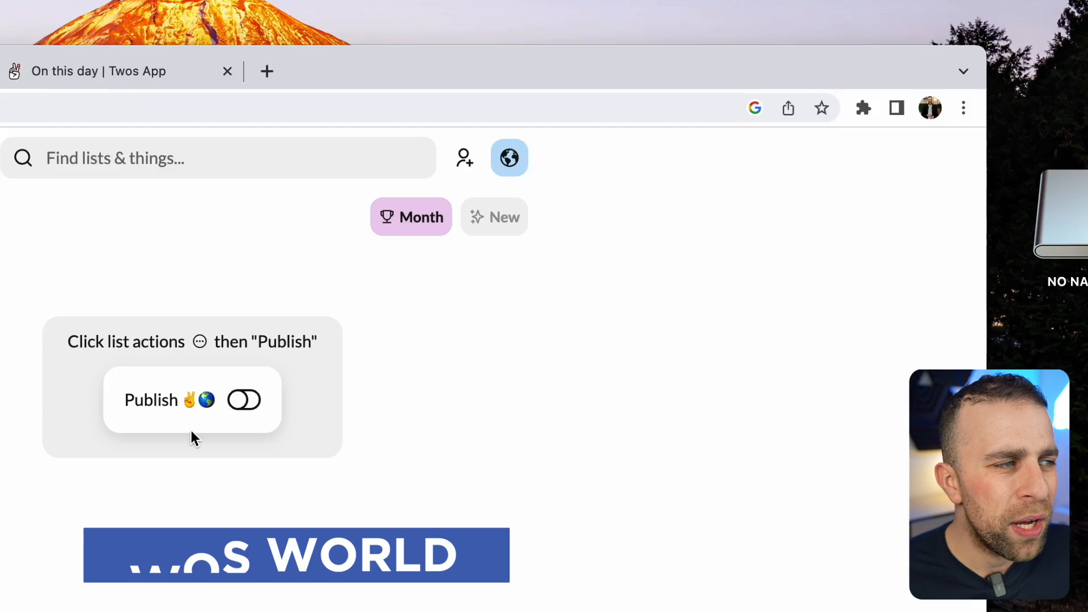
Browse Twos World community lists, visit the empty Twosers view, and go back
left_click(510, 157)
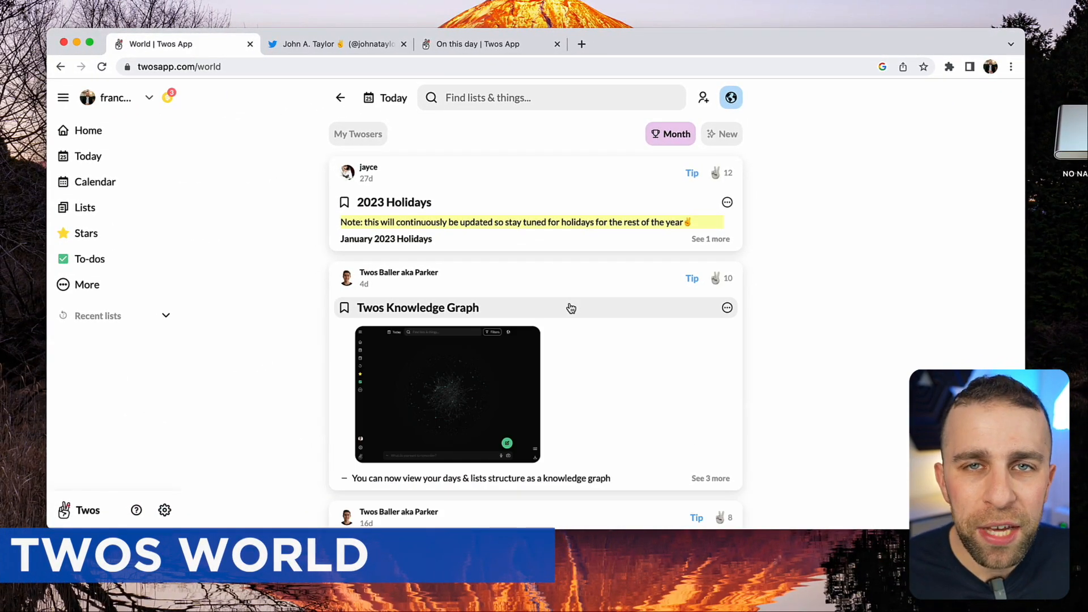
mouse_move(461, 230)
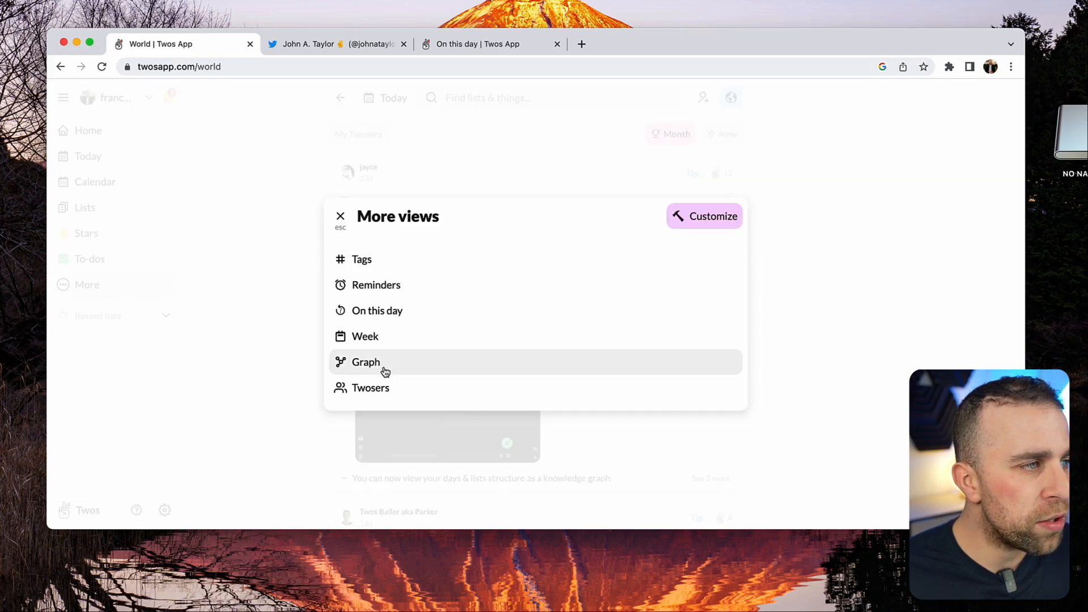
left_click(371, 387)
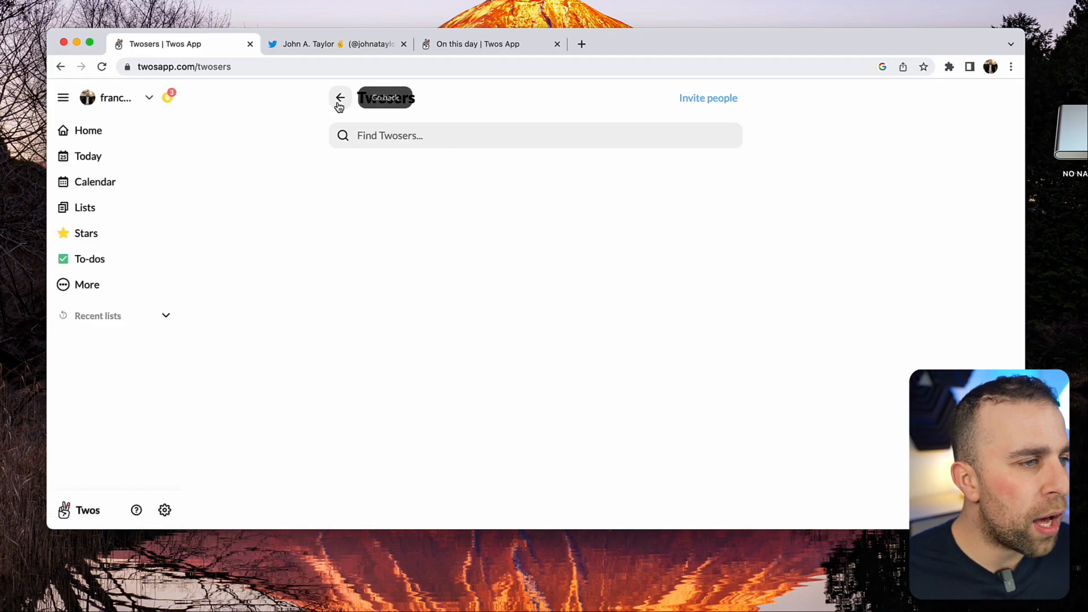
left_click(89, 130)
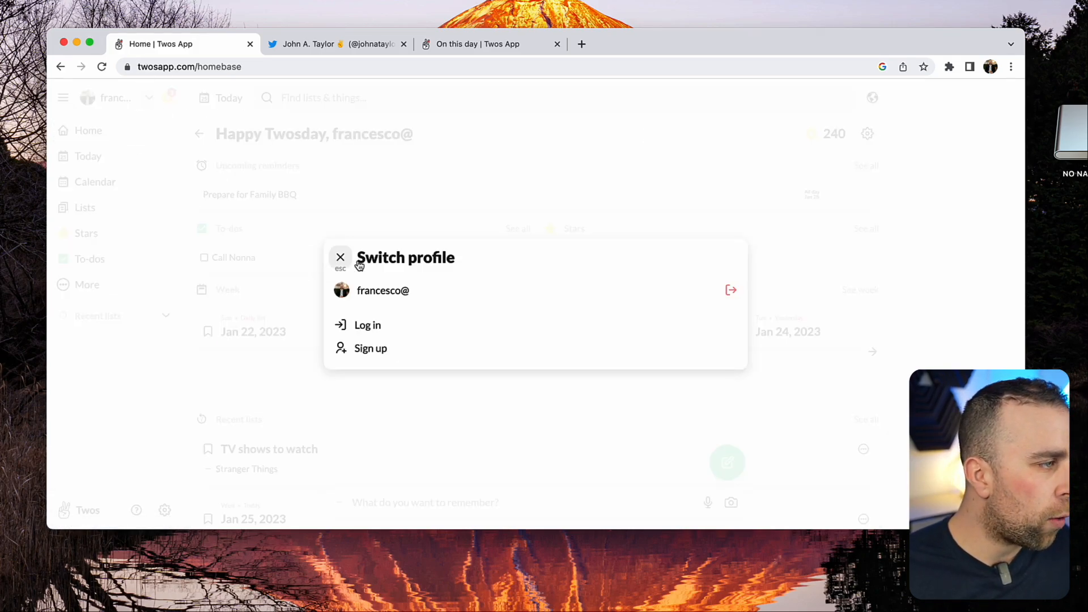
Close the profile switcher and review the Francesco profile and settings preferences
left_click(340, 258)
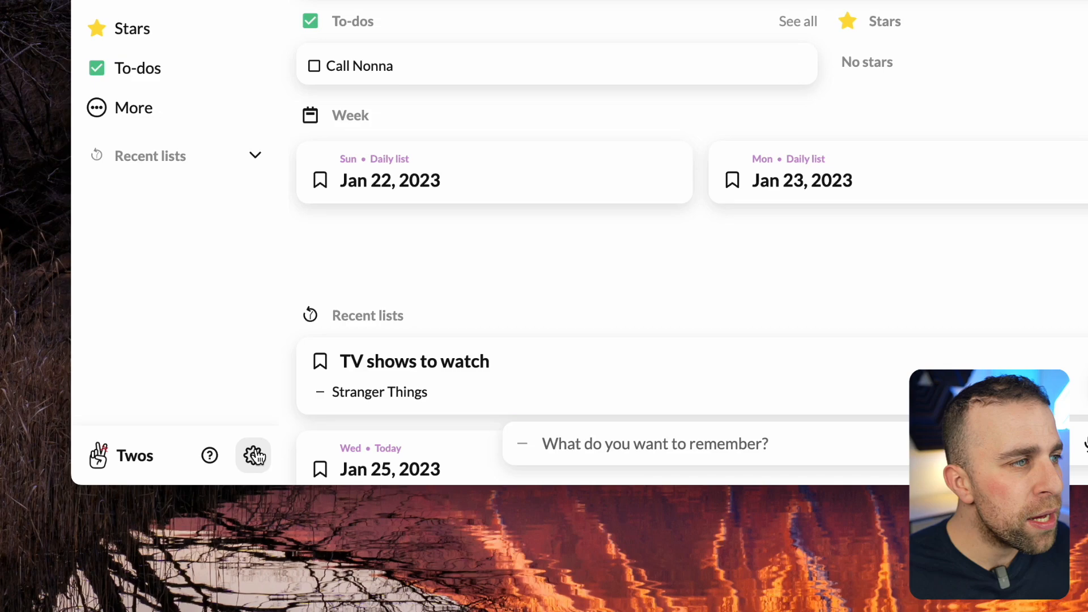
left_click(253, 455)
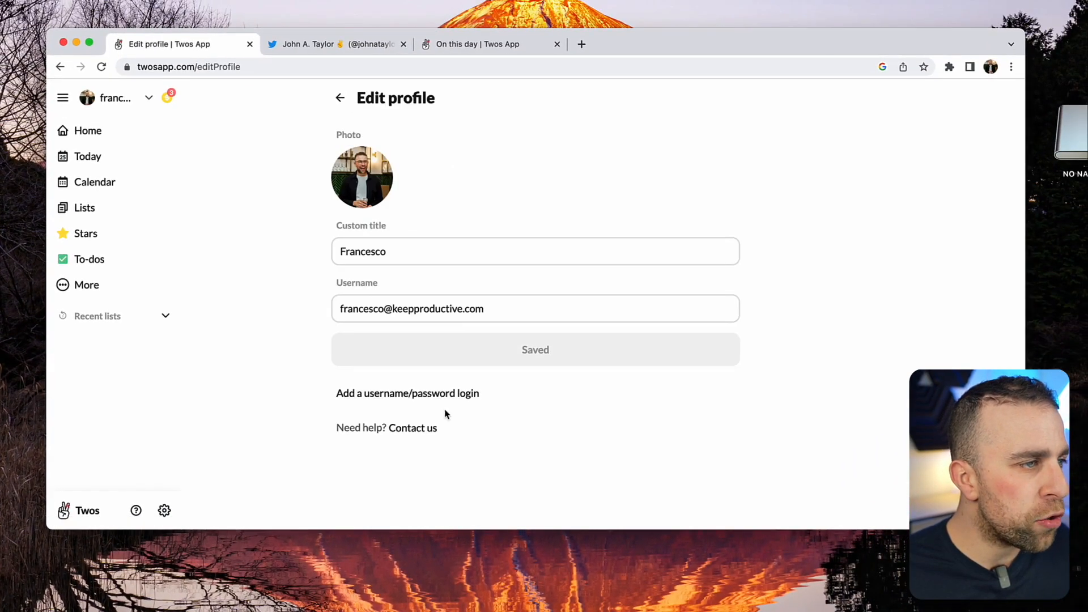
left_click(164, 510)
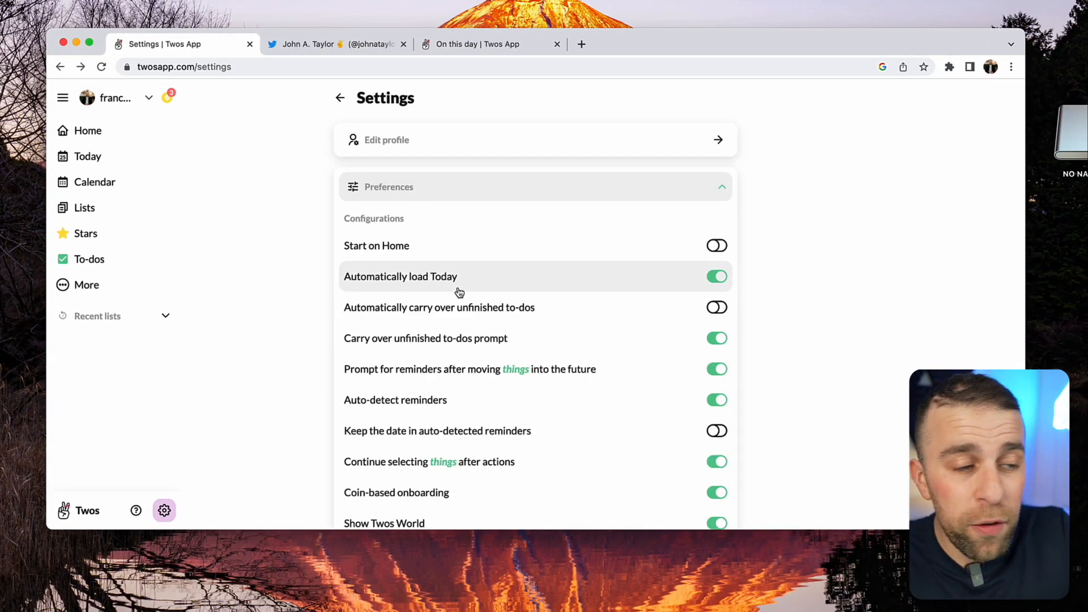
scroll("down", 3)
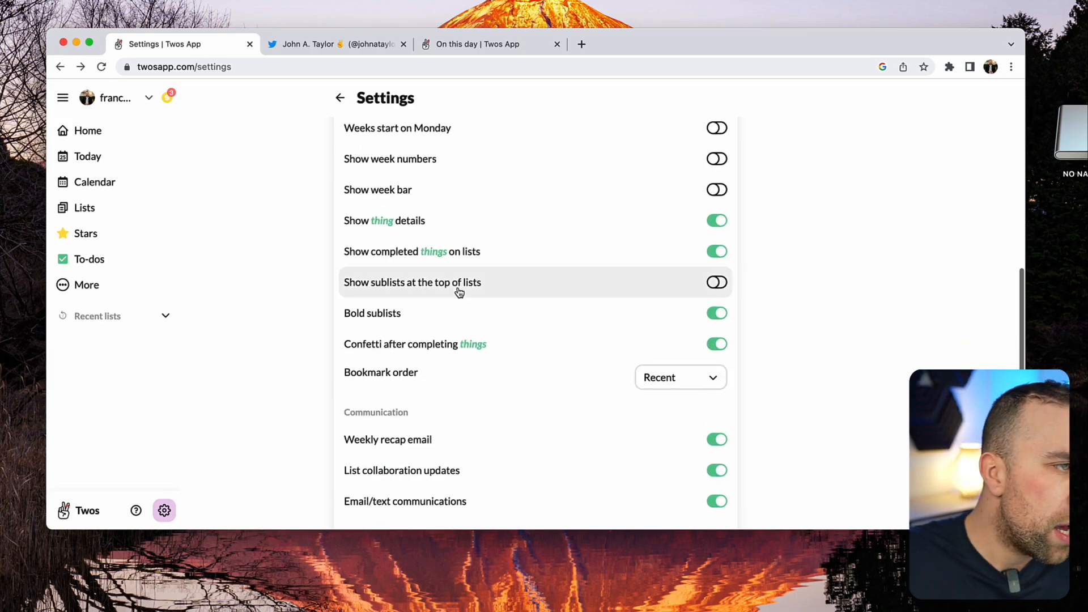
scroll("up", 3)
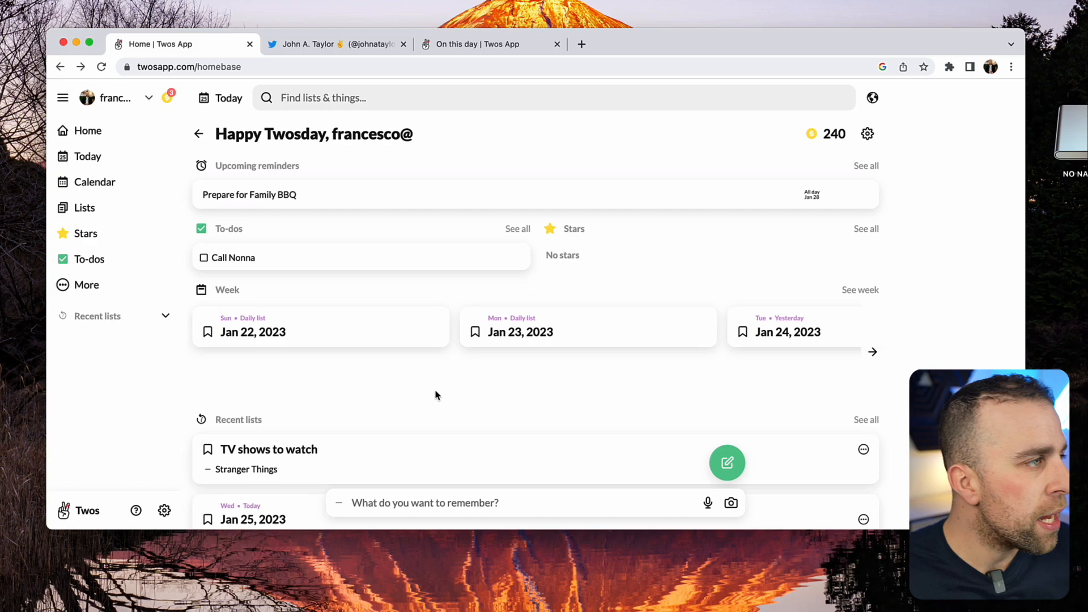
mouse_move(114, 315)
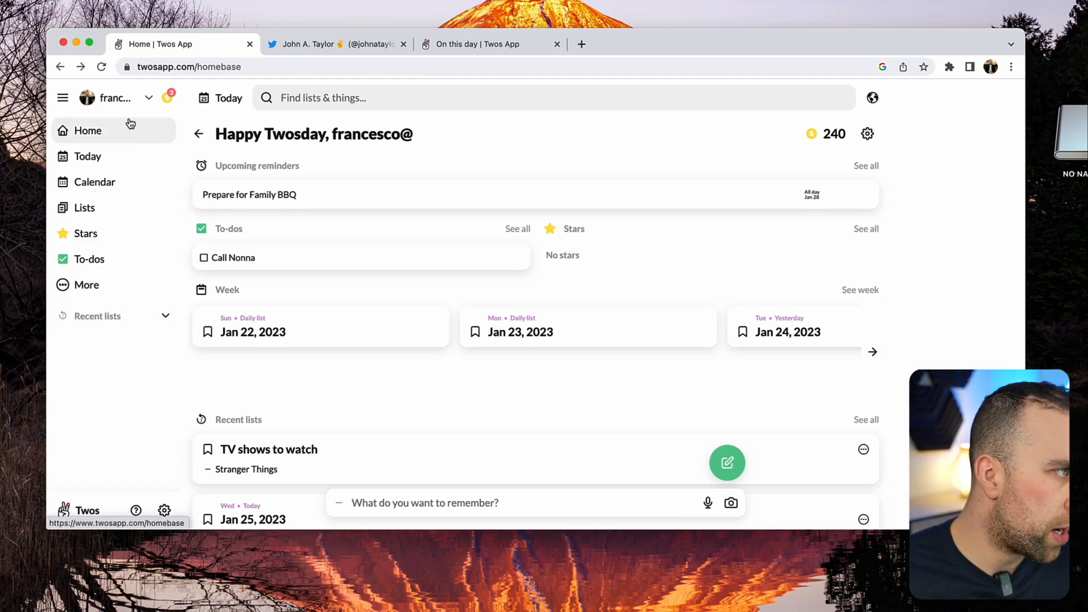
mouse_move(213, 360)
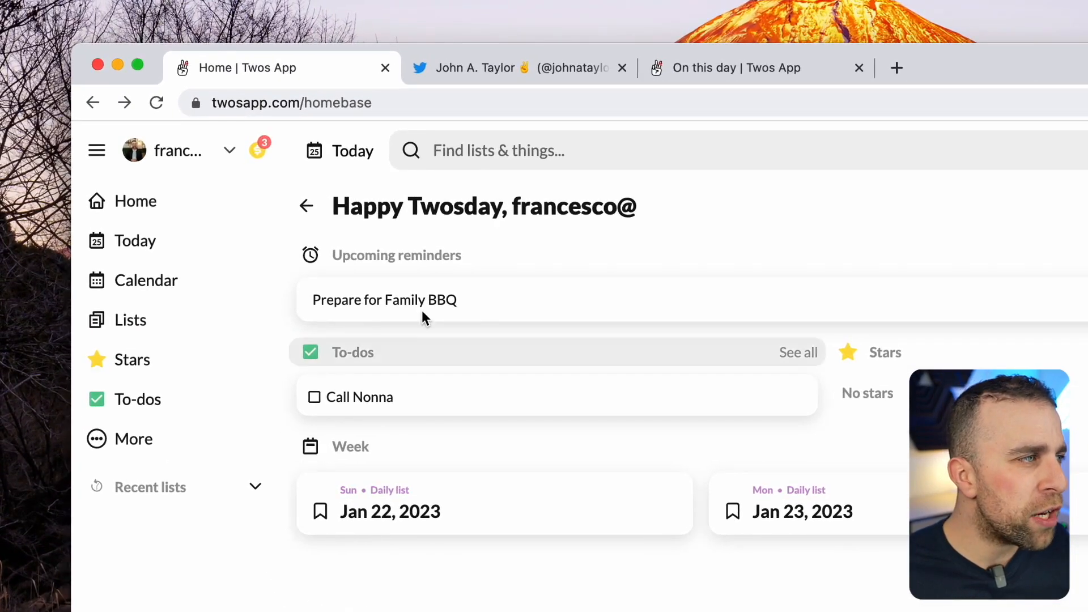
left_click(259, 148)
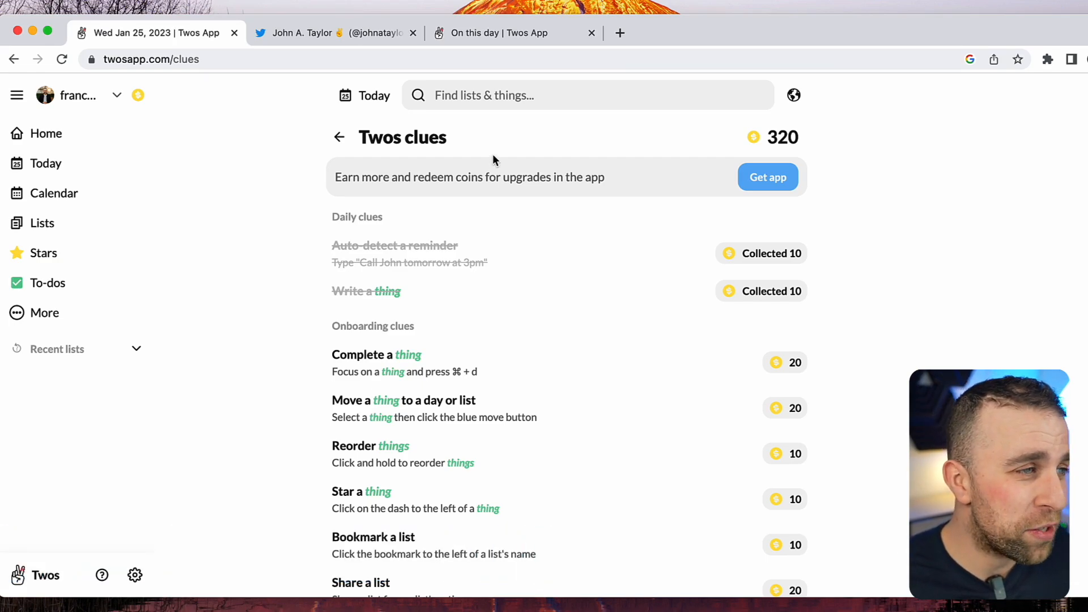
Browse the coin-earning clues list, then switch to the Twitter profile tab
scroll("down", 3)
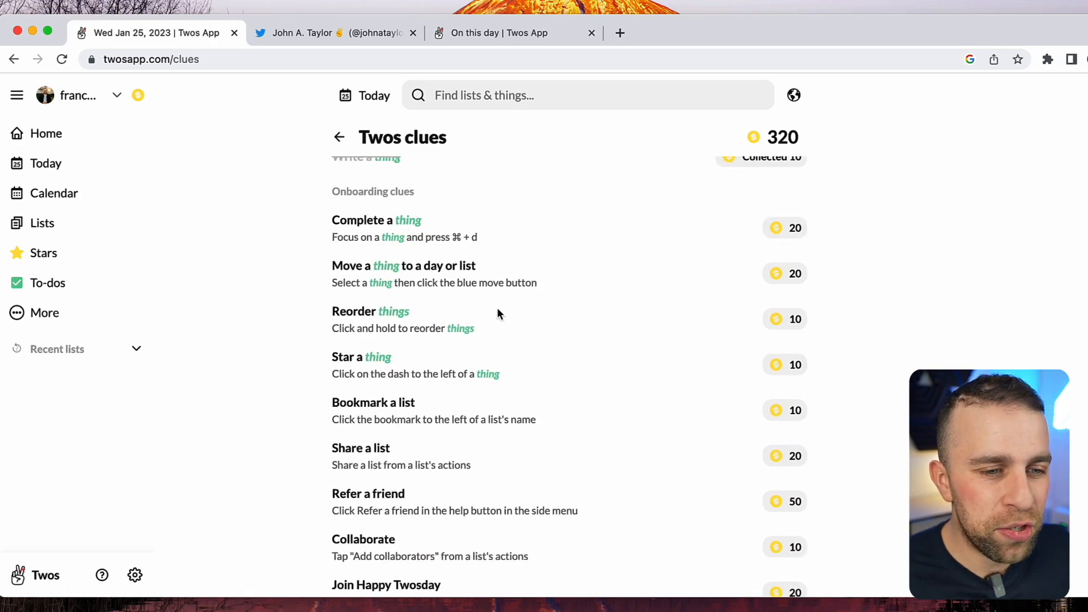
scroll("up", 3)
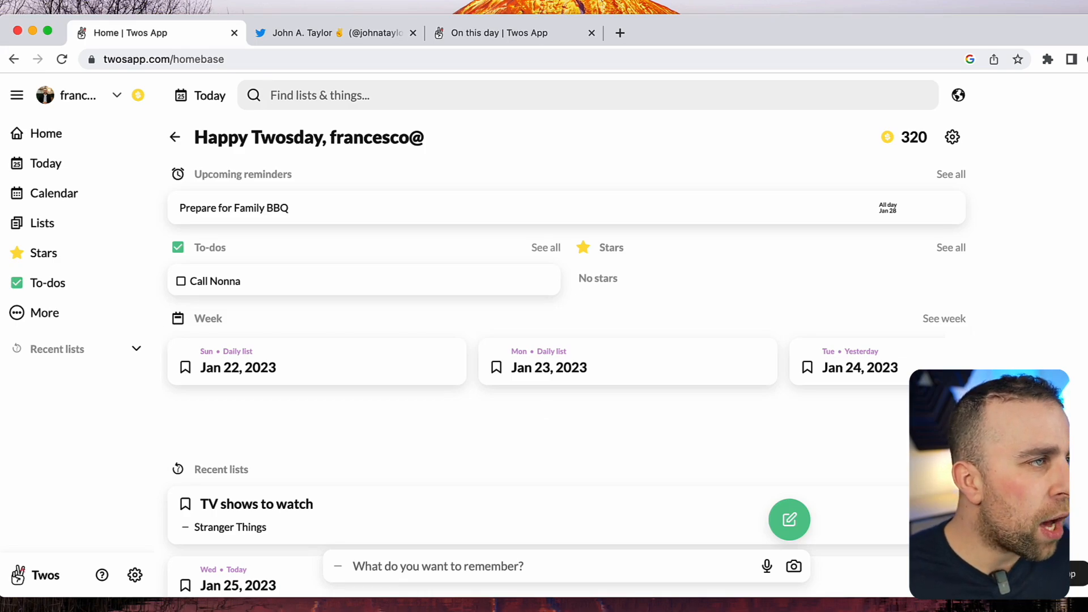
left_click(335, 33)
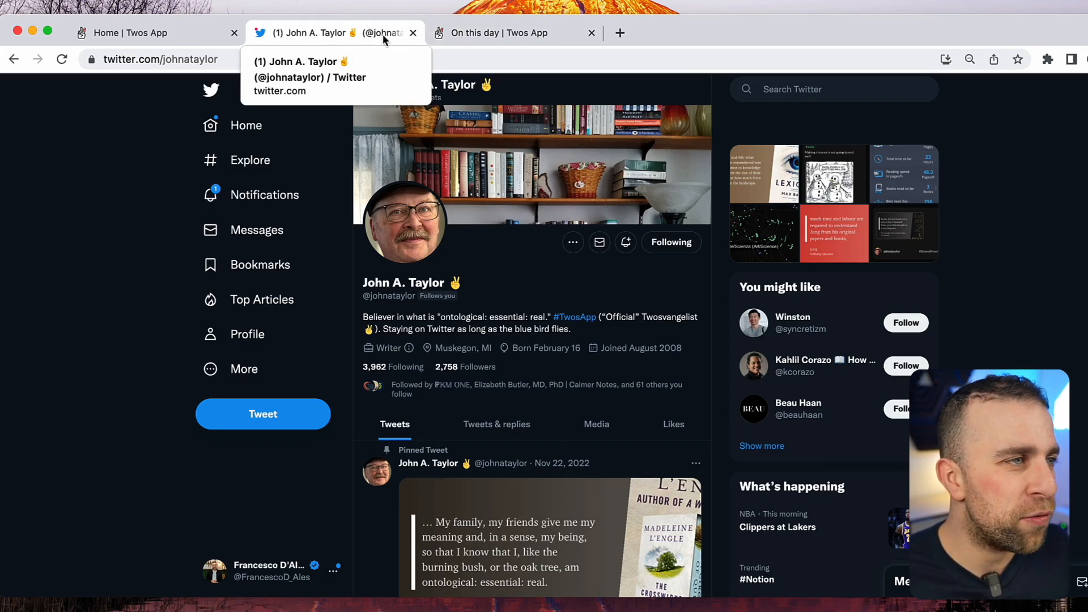
mouse_move(483, 32)
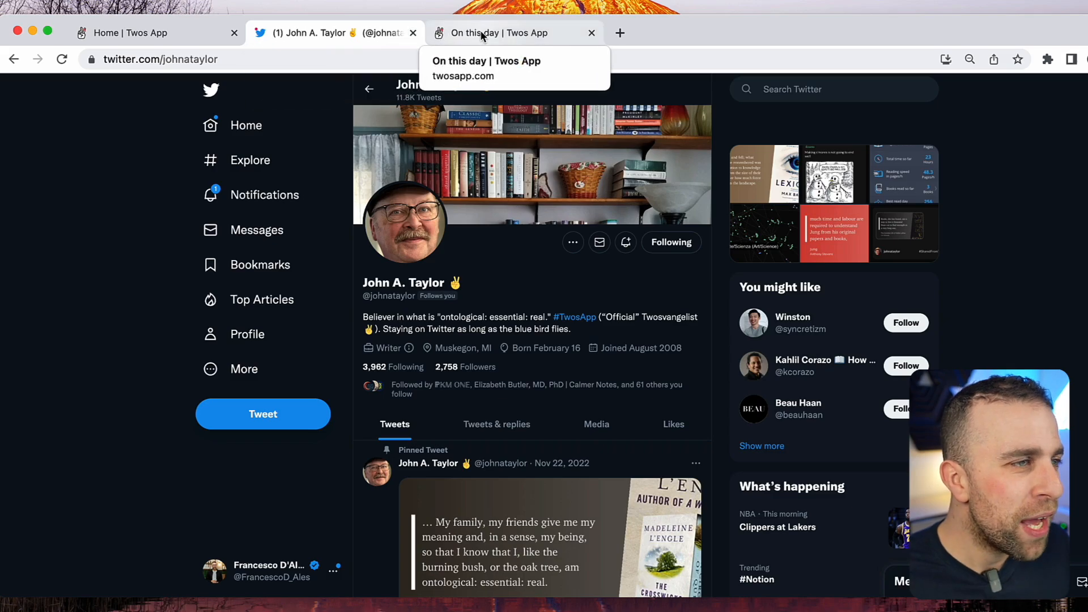
Return to the Twos home page with the BBQ reminder, Call Nonna and week lists
left_click(139, 33)
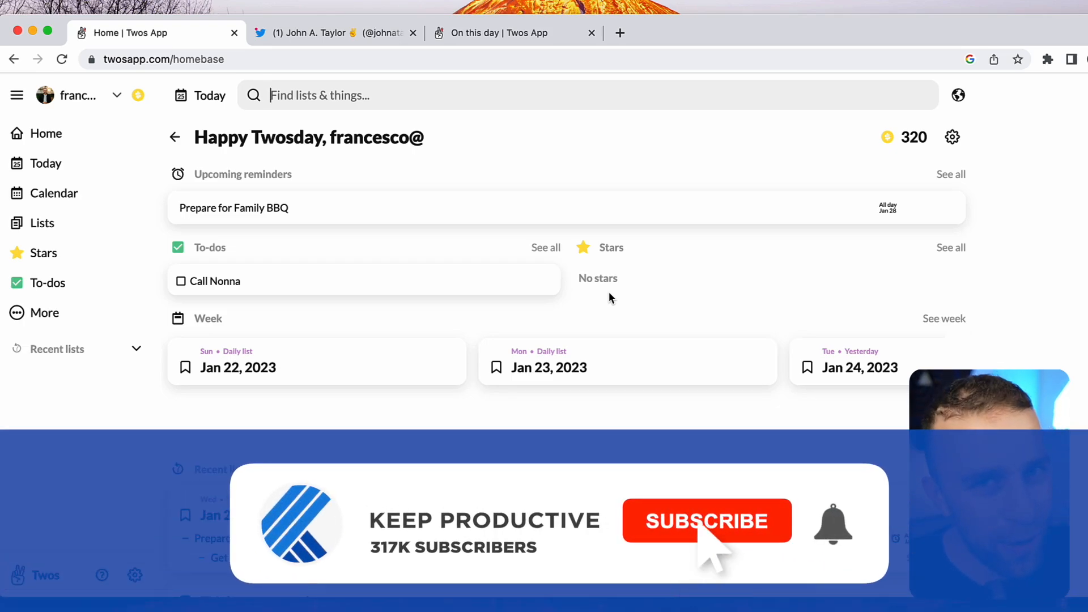
left_click(707, 521)
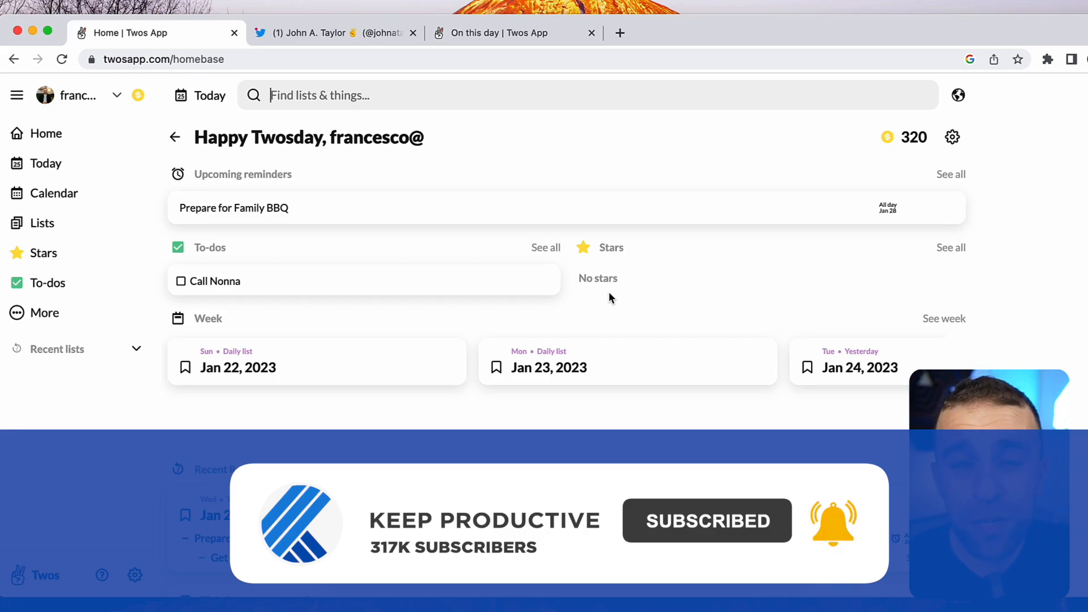